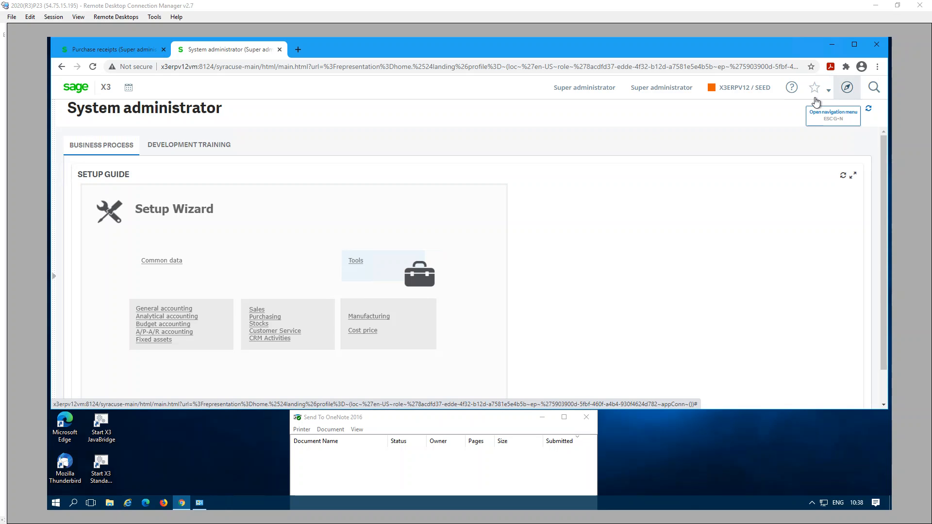
mouse_move(846, 87)
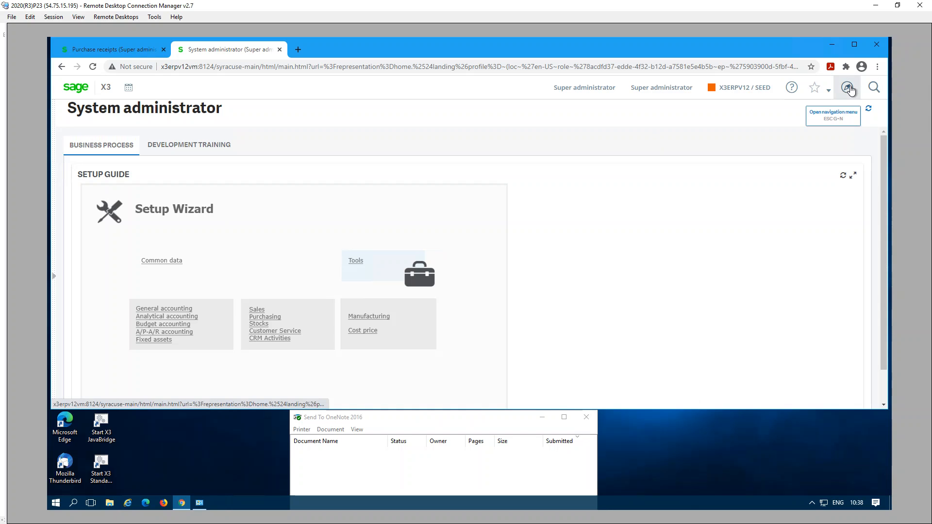
Show the navigation menu's Setup section with Users, Destinations and Workflow
left_click(849, 87)
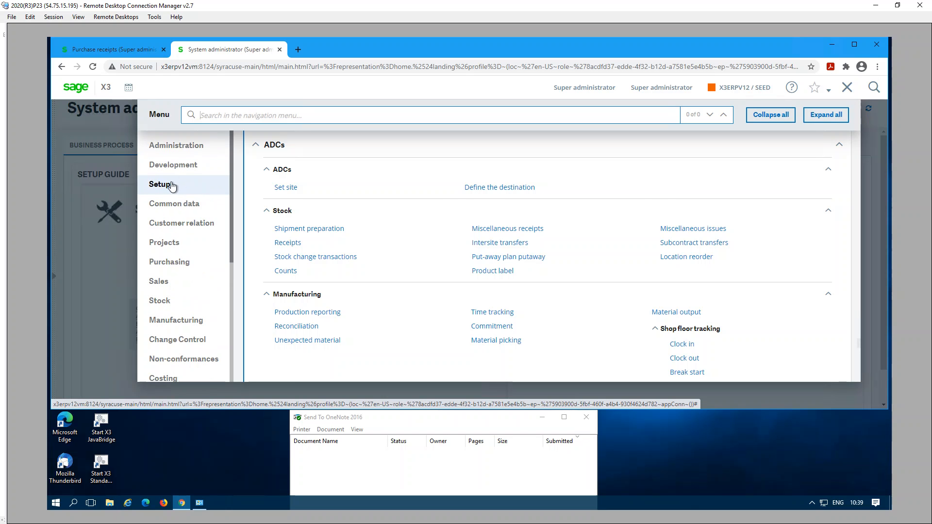
left_click(159, 184)
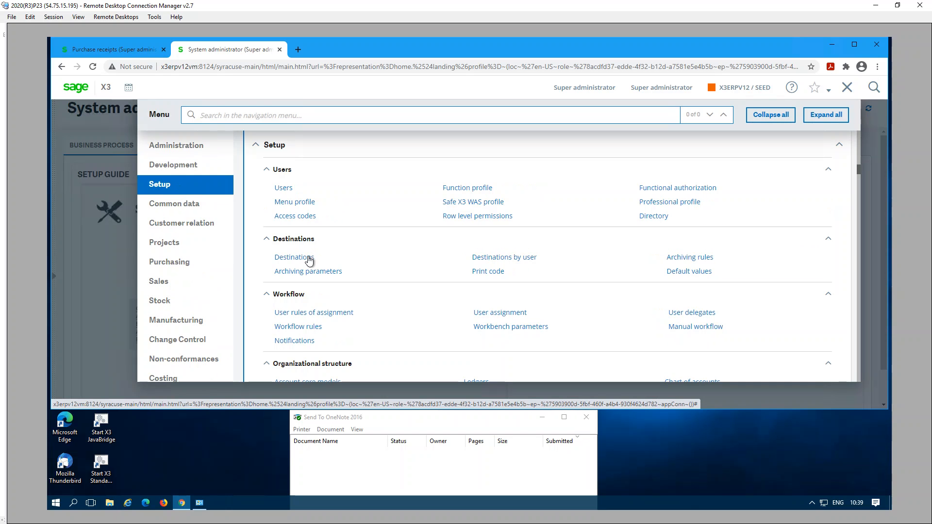
Open Destinations to review IMPRIM printing to Send To OneNote 2016
left_click(294, 256)
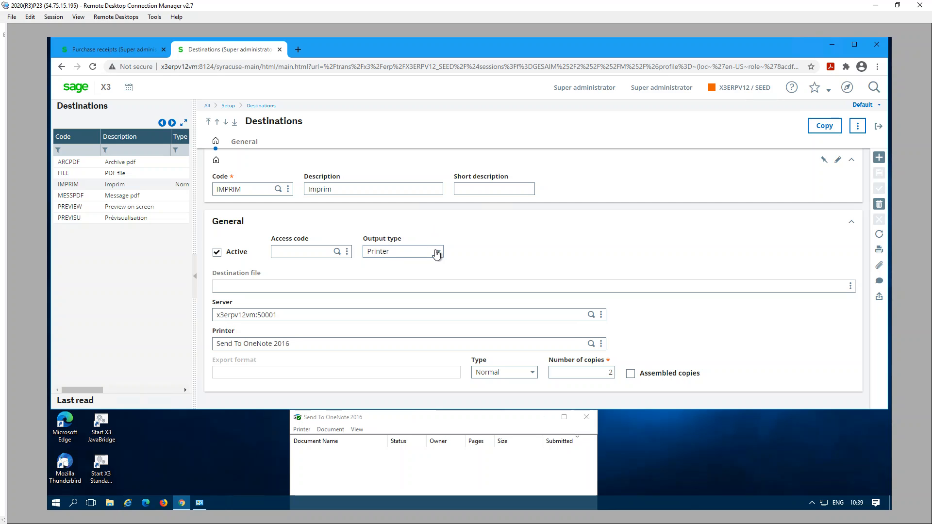
mouse_move(437, 254)
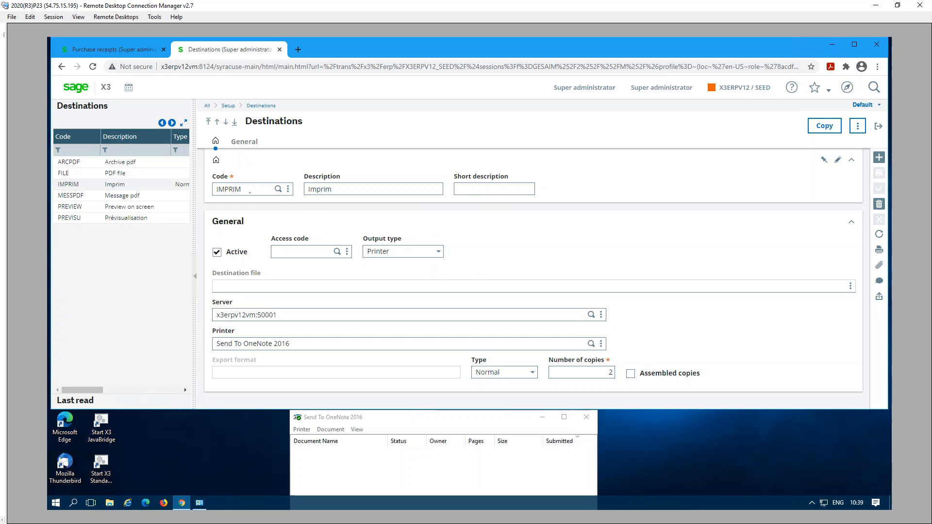
mouse_move(251, 199)
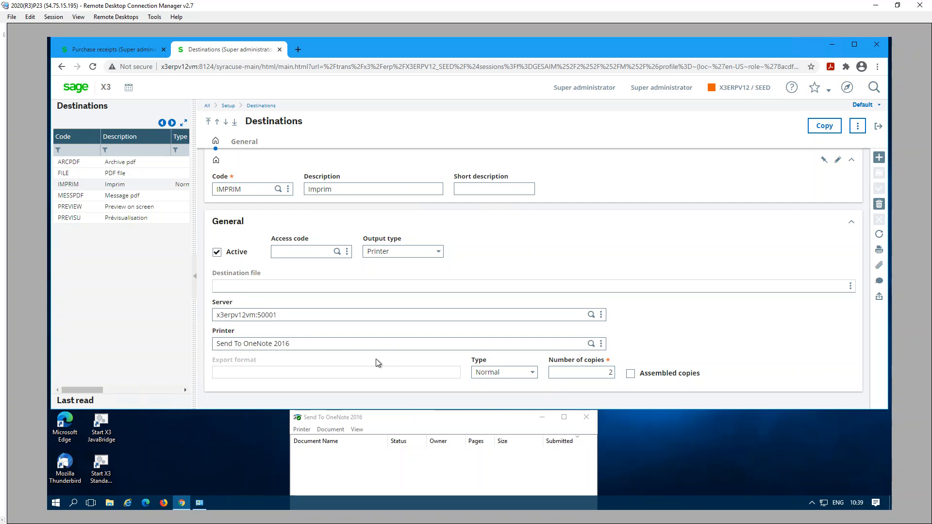
mouse_move(365, 363)
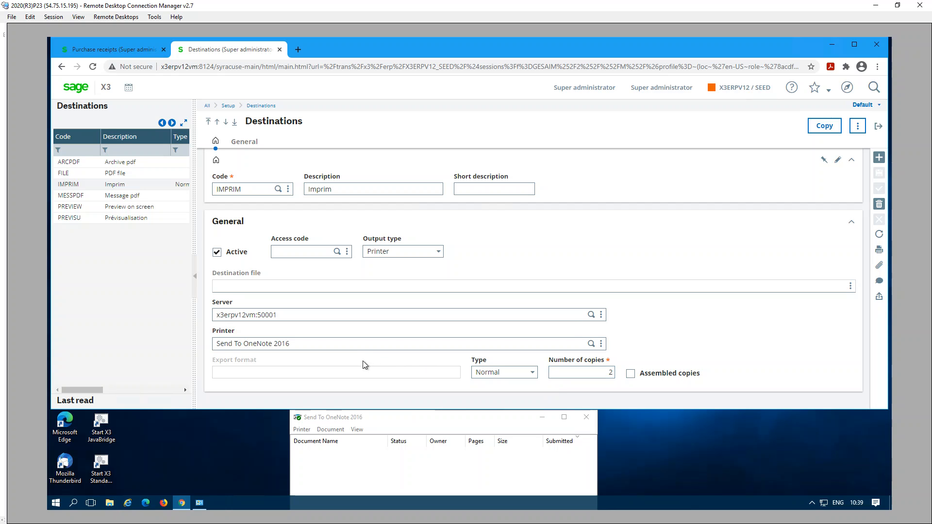
mouse_move(351, 356)
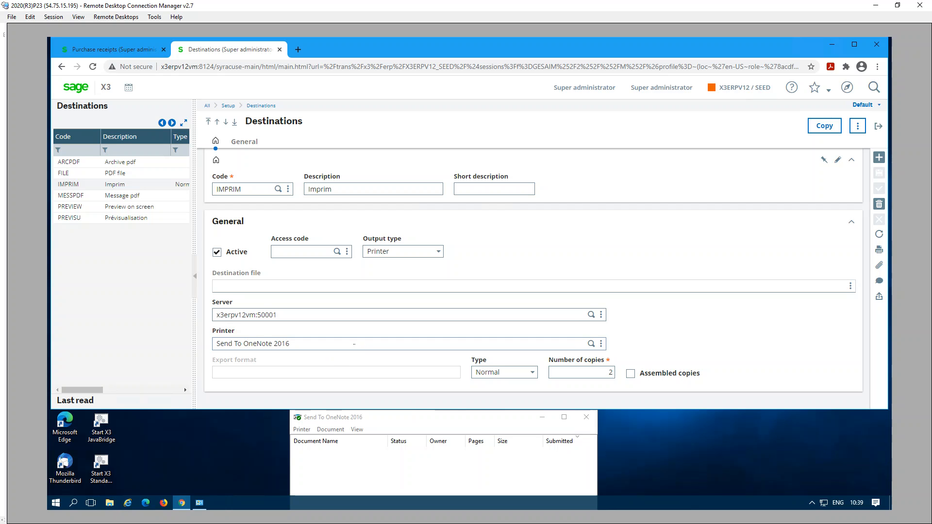
mouse_move(884, 136)
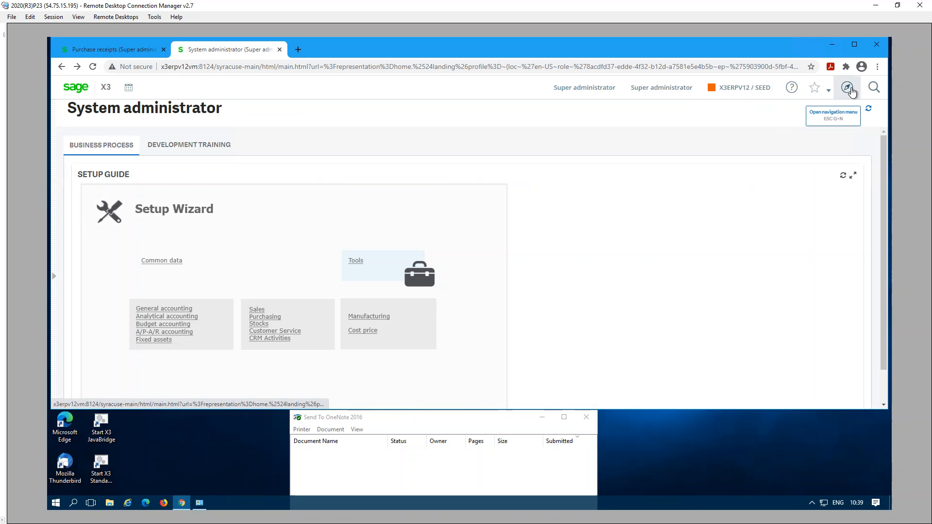
Open the Report dictionary under Development > Script dictionary, showing ETIQ01 Demonstration labels
left_click(847, 87)
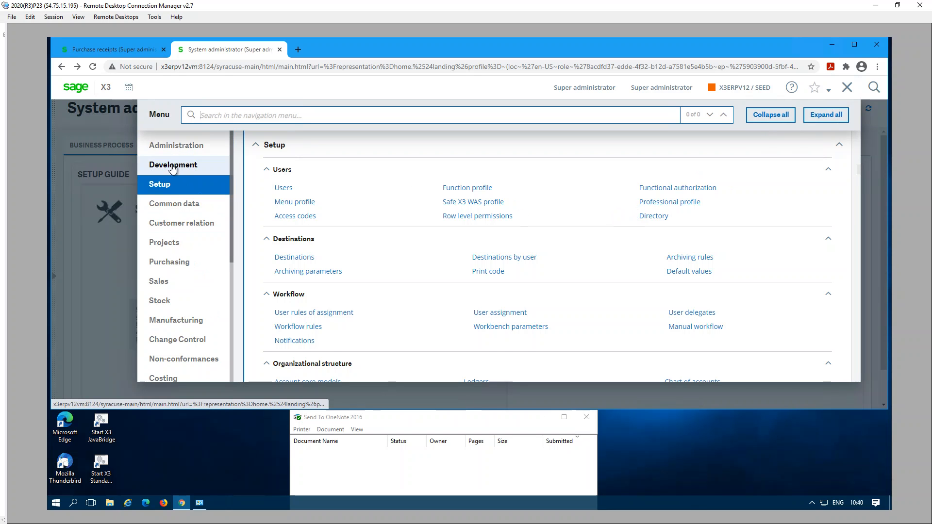
left_click(173, 164)
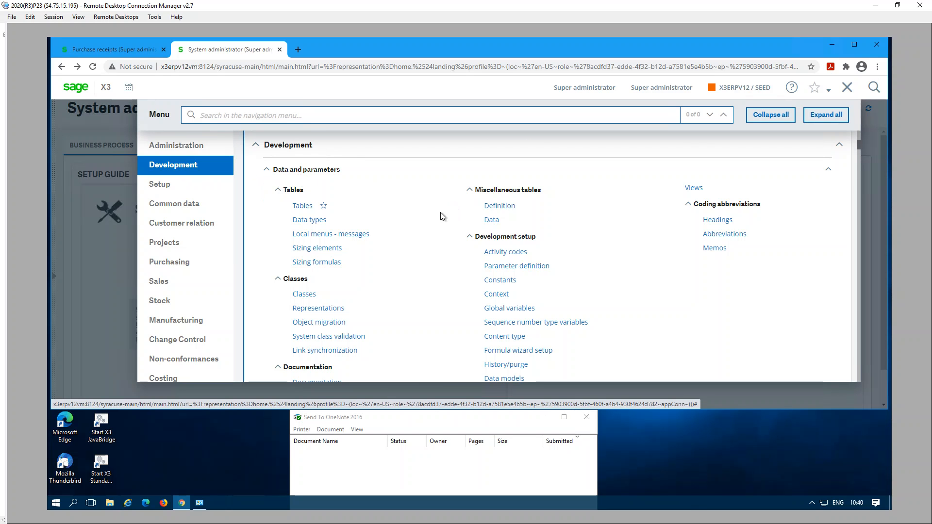
scroll("down", 3)
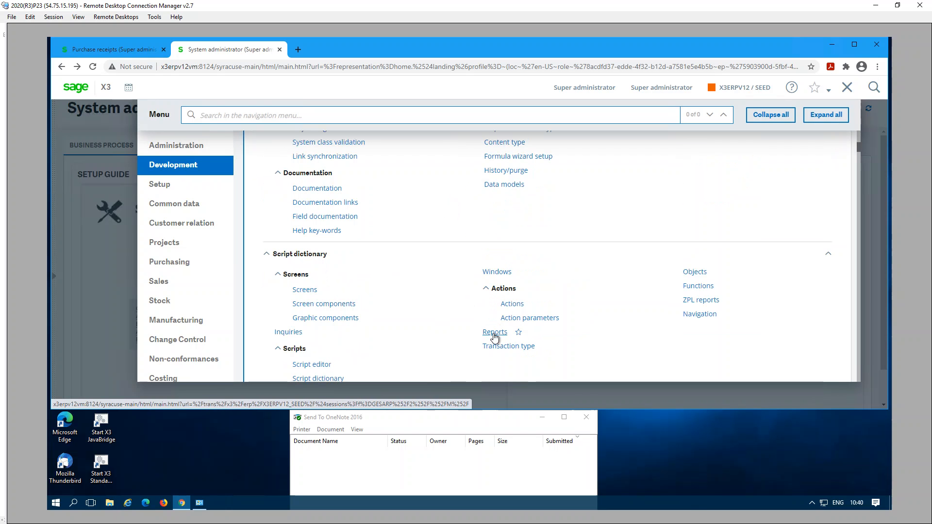
left_click(494, 332)
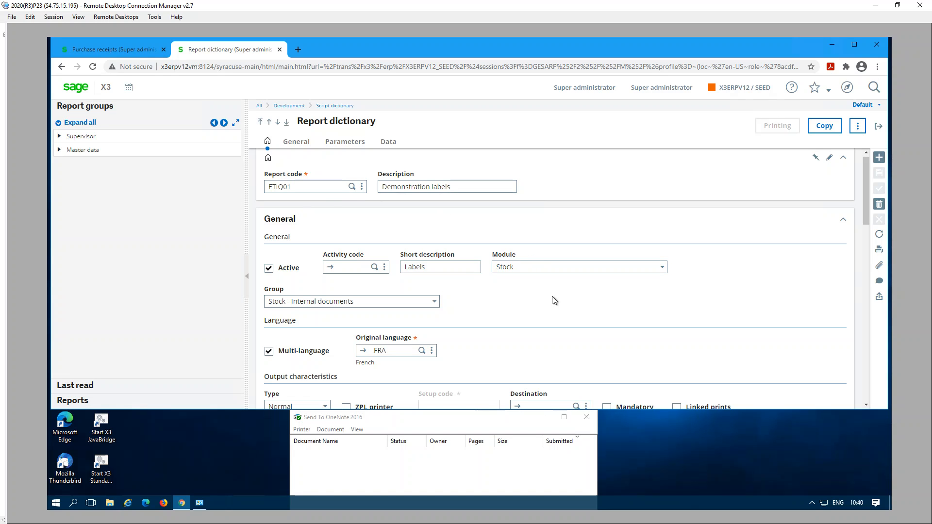
Review ETIQ01's output destination list, where IMPRIM prints to Send To OneNote 2016
scroll("down", 3)
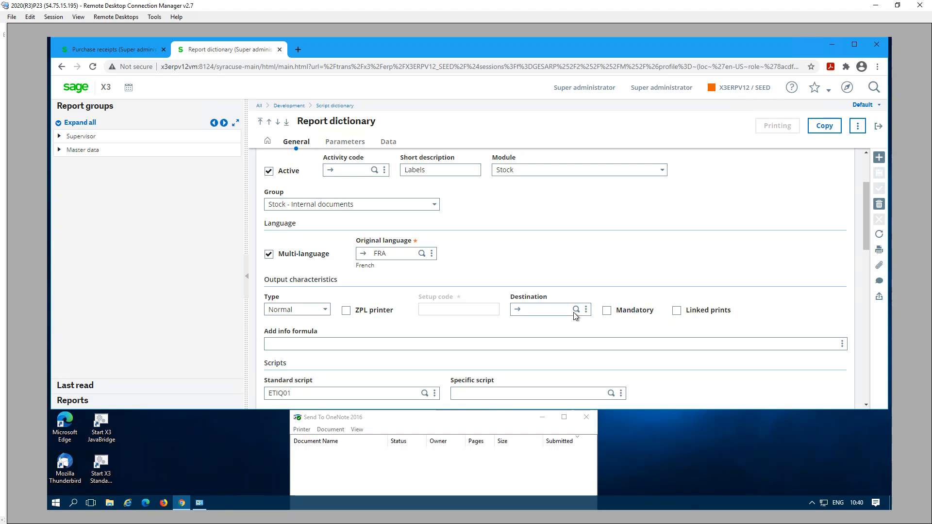
left_click(575, 309)
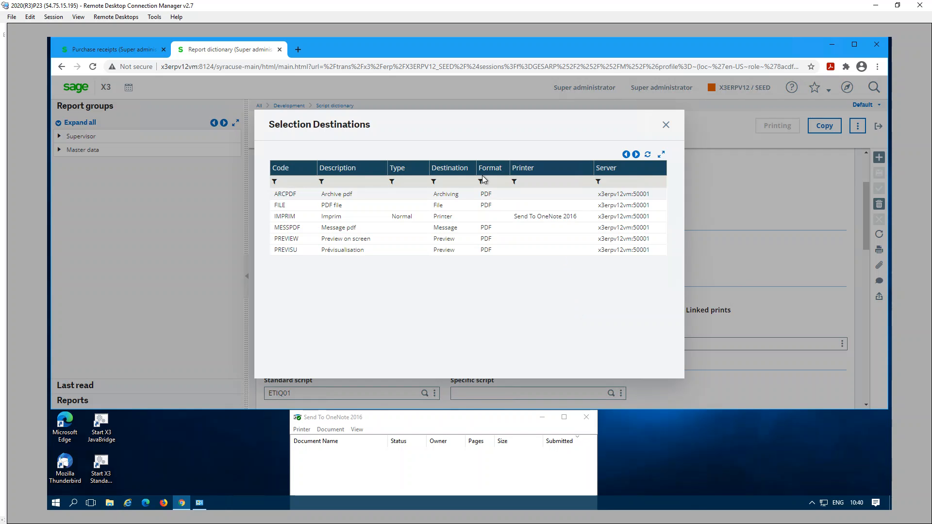
mouse_move(429, 227)
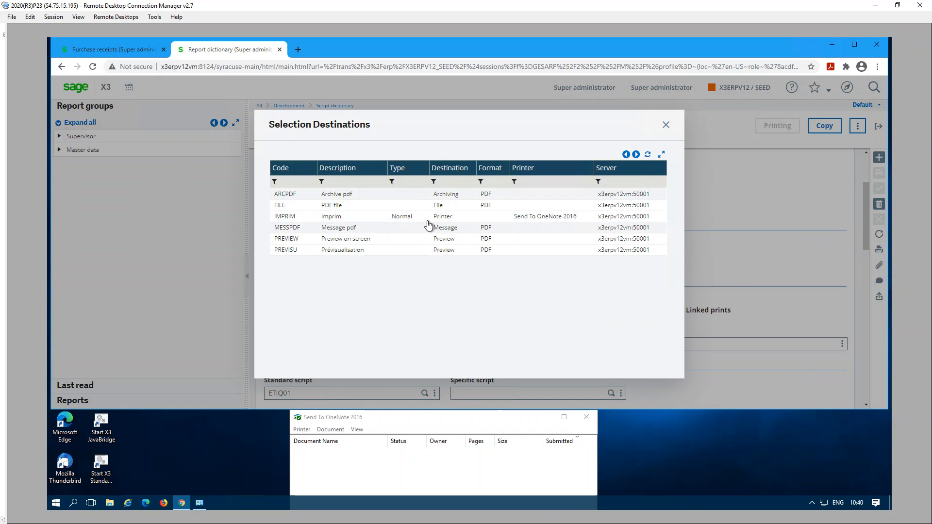
mouse_move(569, 225)
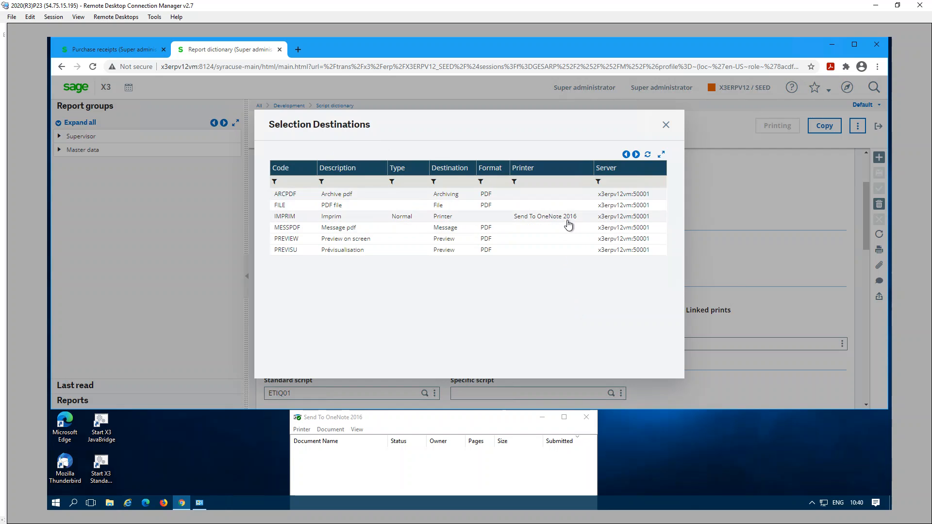
mouse_move(432, 227)
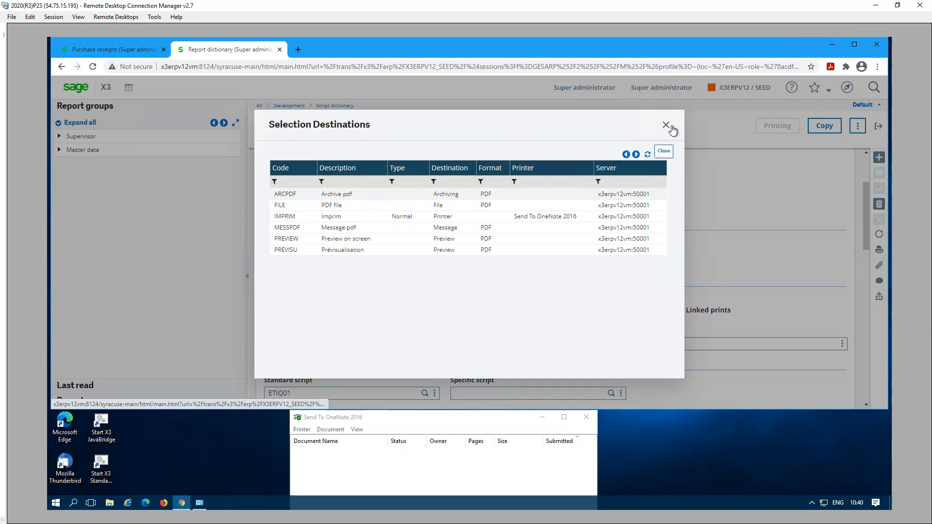
left_click(665, 125)
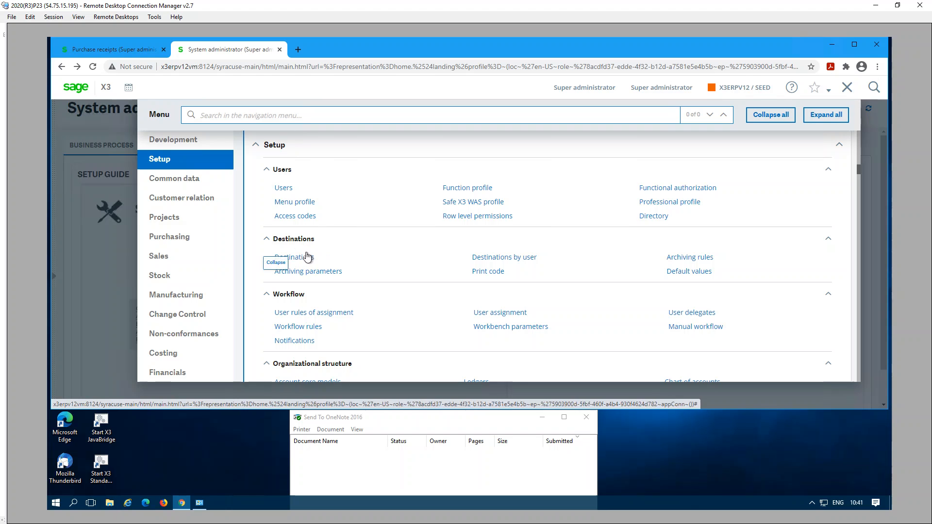
Confirm in Destinations by user that ADMIN's ETIQ01 goes mandatorily to IMPRIM
left_click(503, 257)
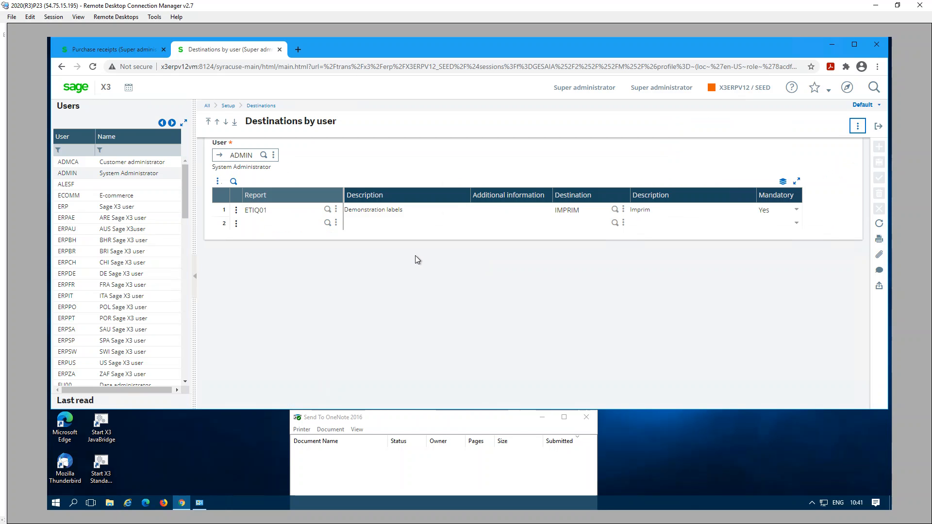
mouse_move(255, 230)
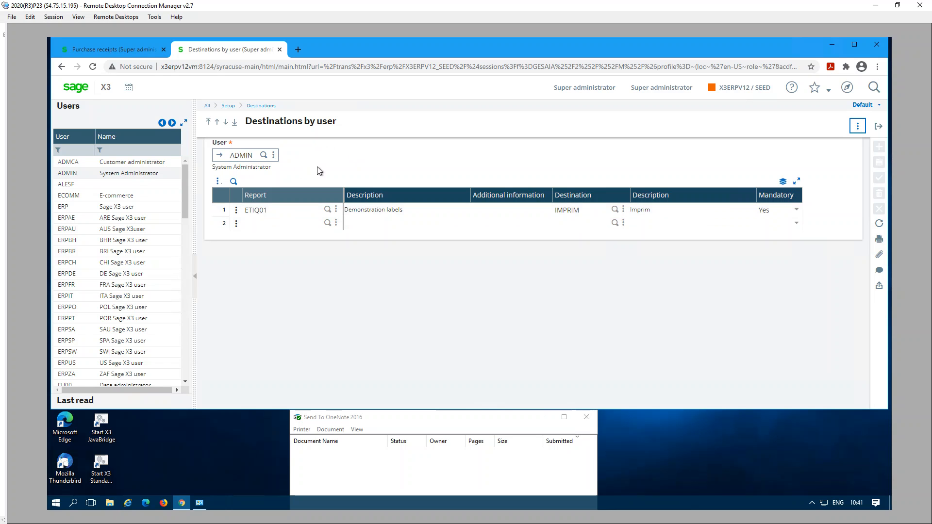
mouse_move(308, 150)
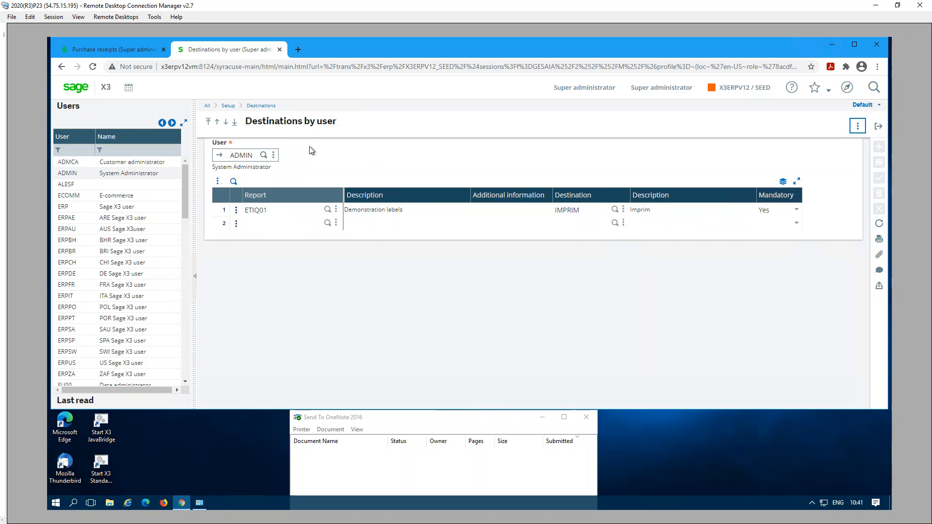
mouse_move(287, 194)
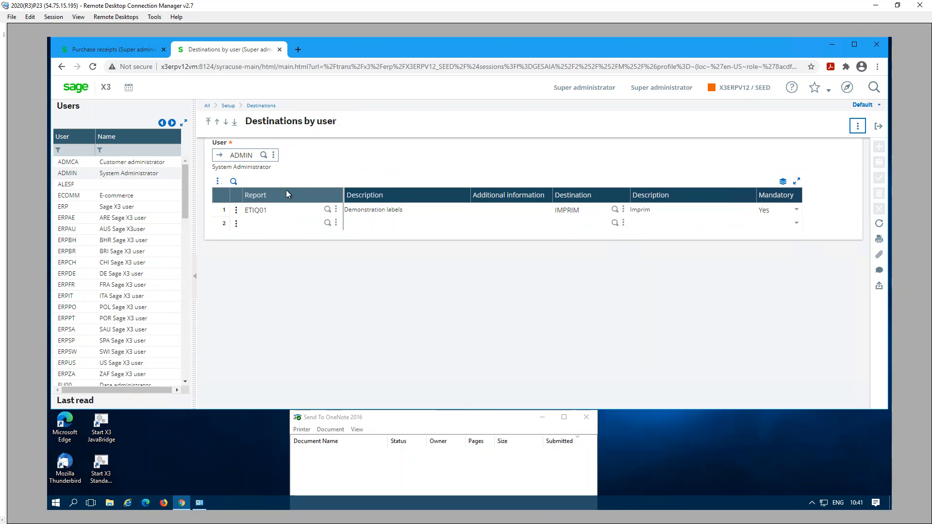
mouse_move(212, 172)
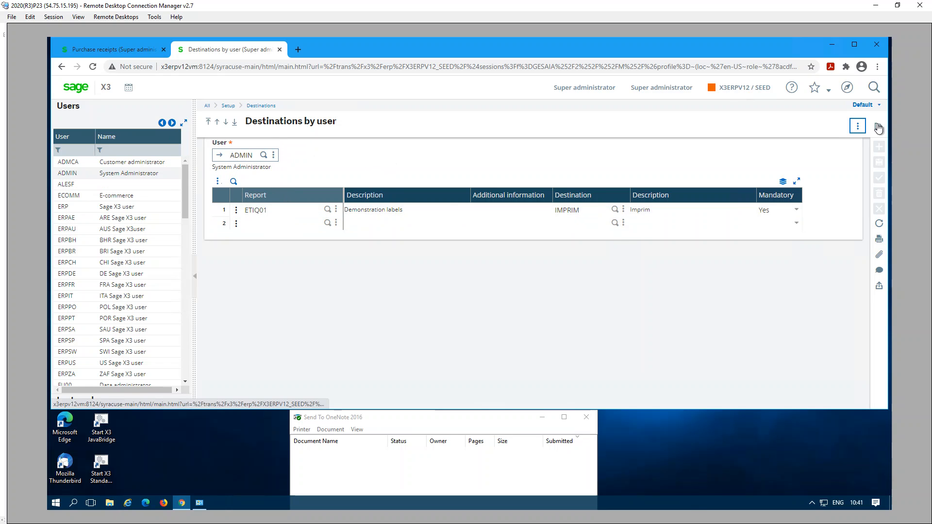
left_click(847, 87)
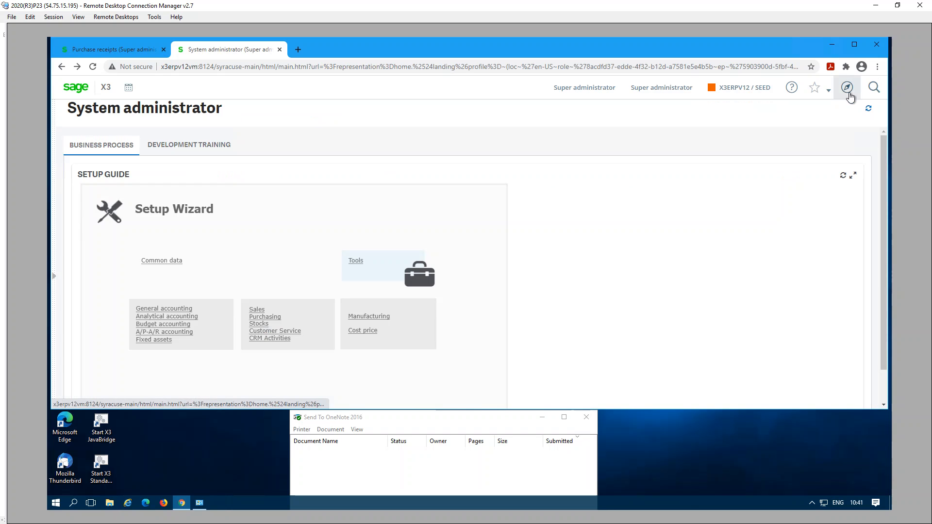
Open the ERP user in Setup > Users and choose ADMIN as user destination
left_click(847, 87)
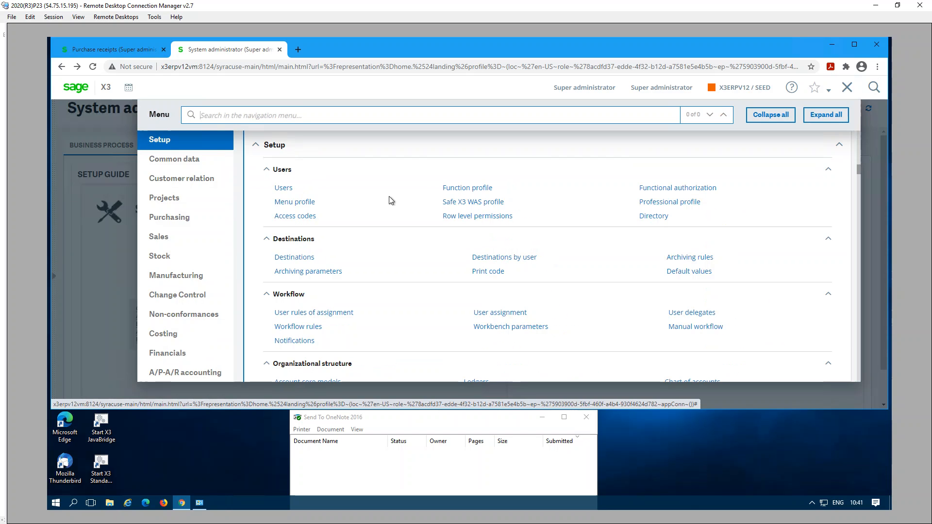
left_click(283, 188)
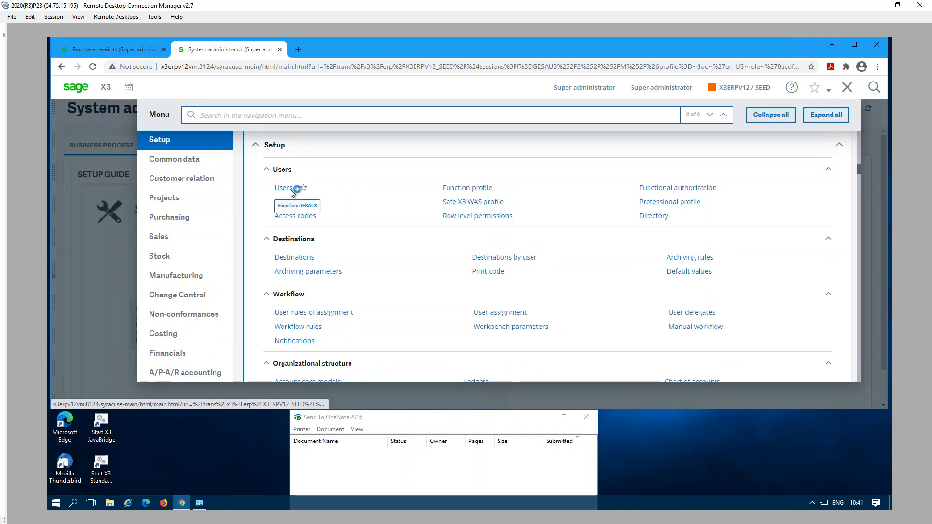
left_click(282, 188)
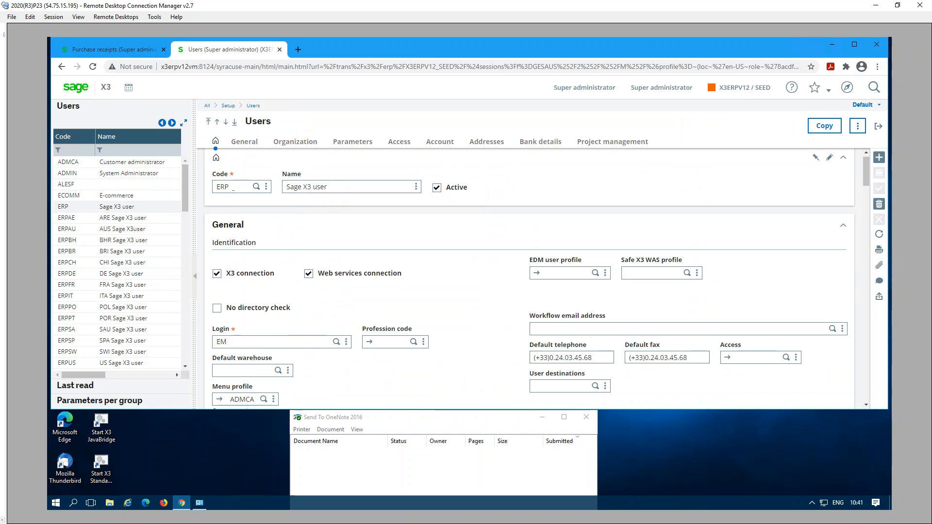
mouse_move(115, 212)
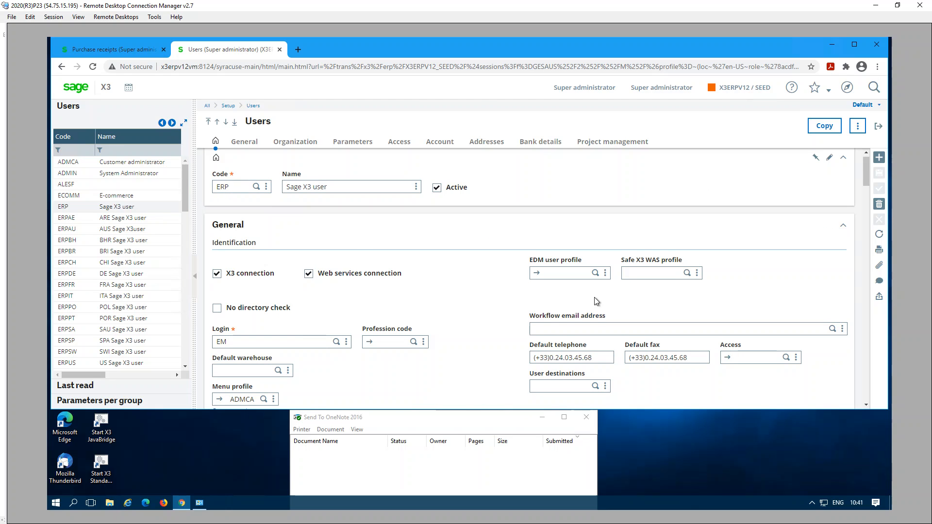
scroll("down", 3)
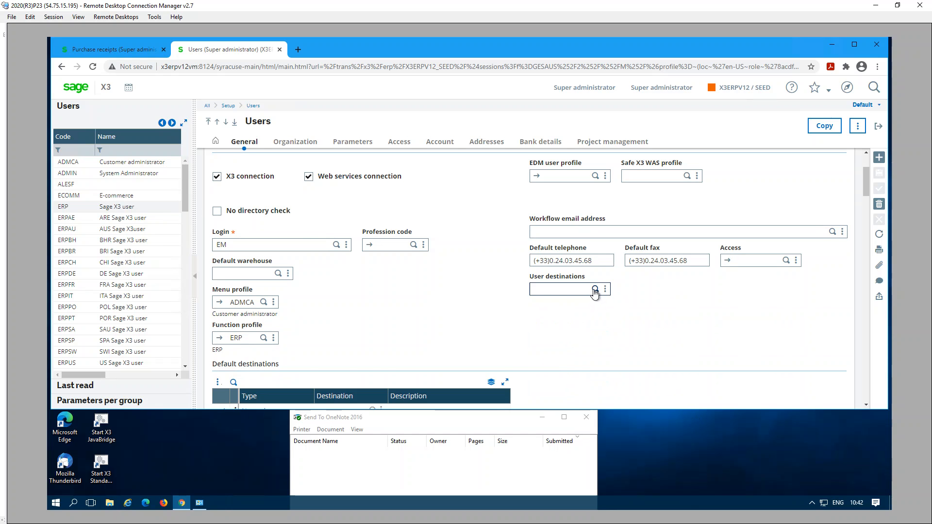
left_click(595, 290)
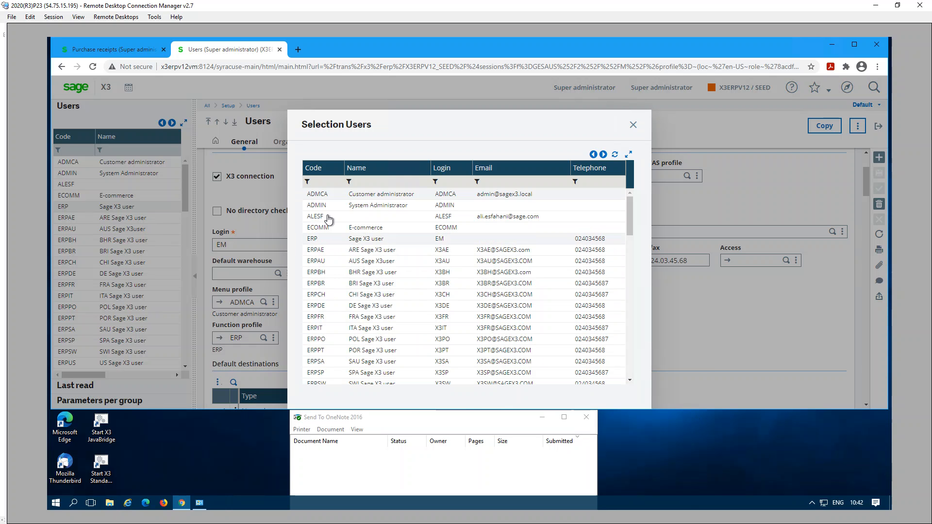
left_click(632, 124)
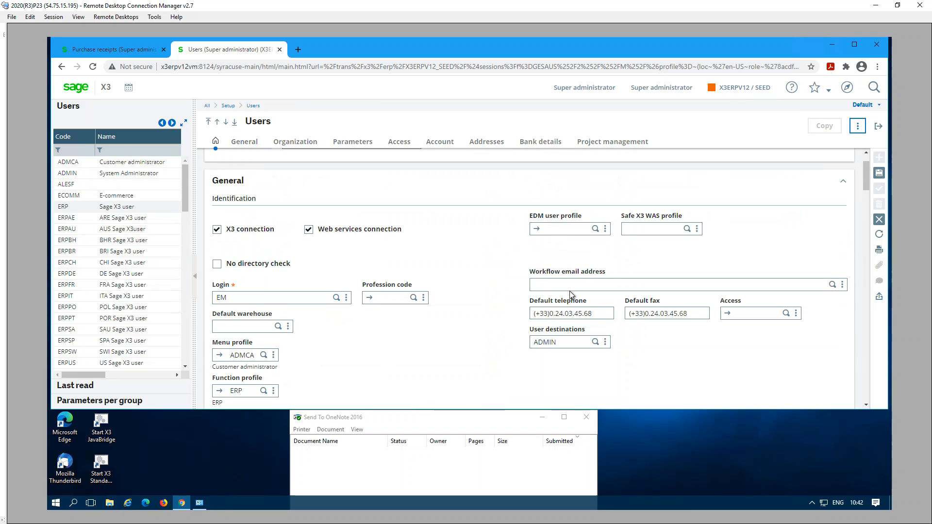
mouse_move(568, 368)
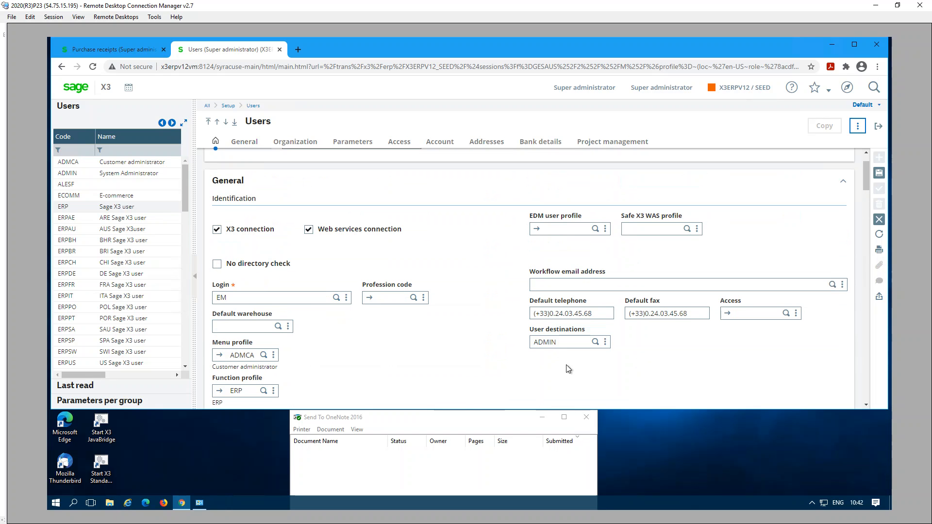
mouse_move(383, 259)
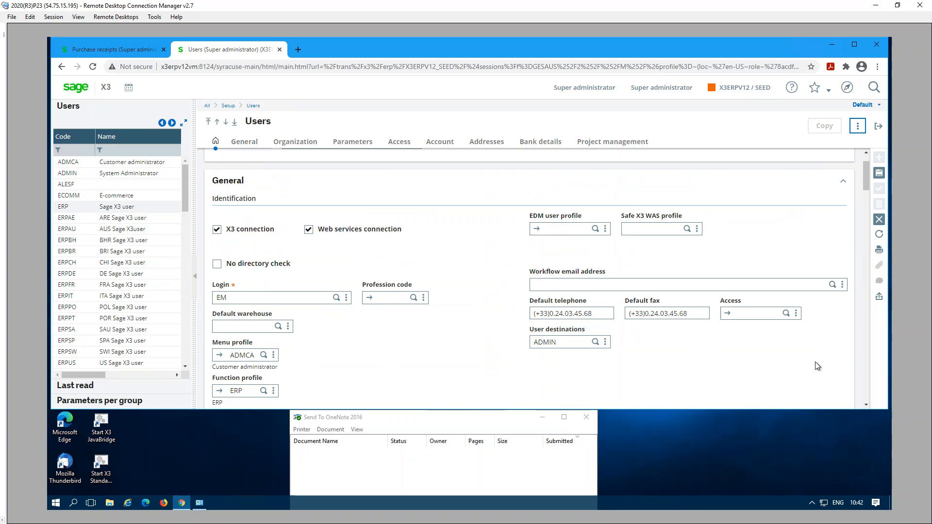
mouse_move(704, 375)
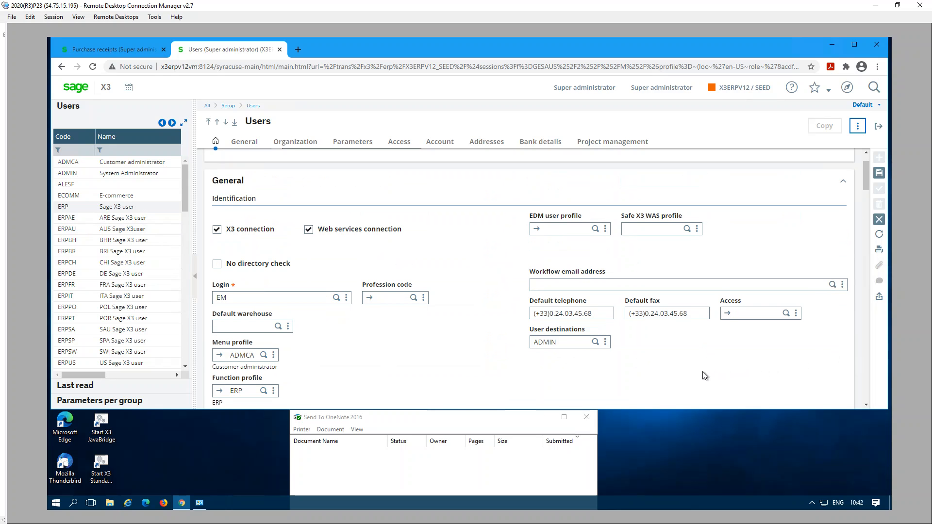
mouse_move(625, 369)
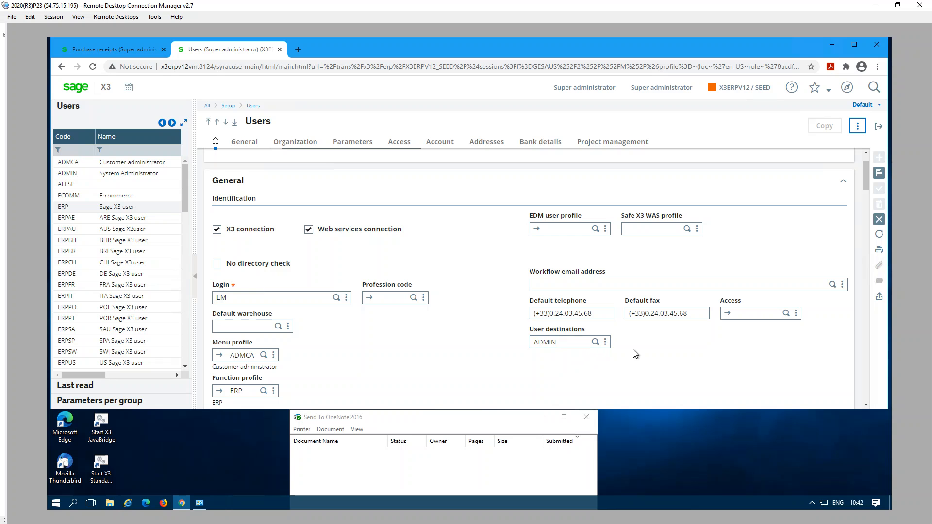
mouse_move(879, 219)
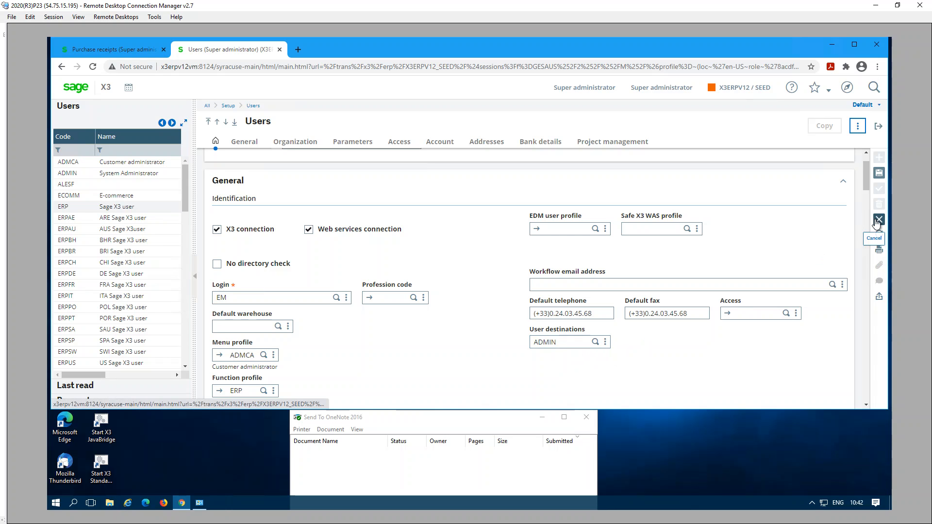
Cancel the ERP user's ADMIN change and browse the Normal destination lookup
left_click(879, 219)
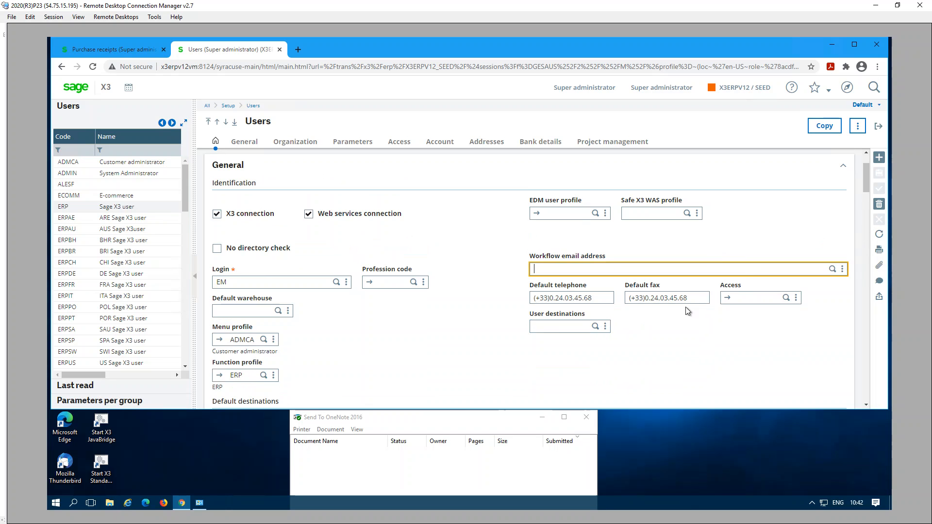
scroll("down", 3)
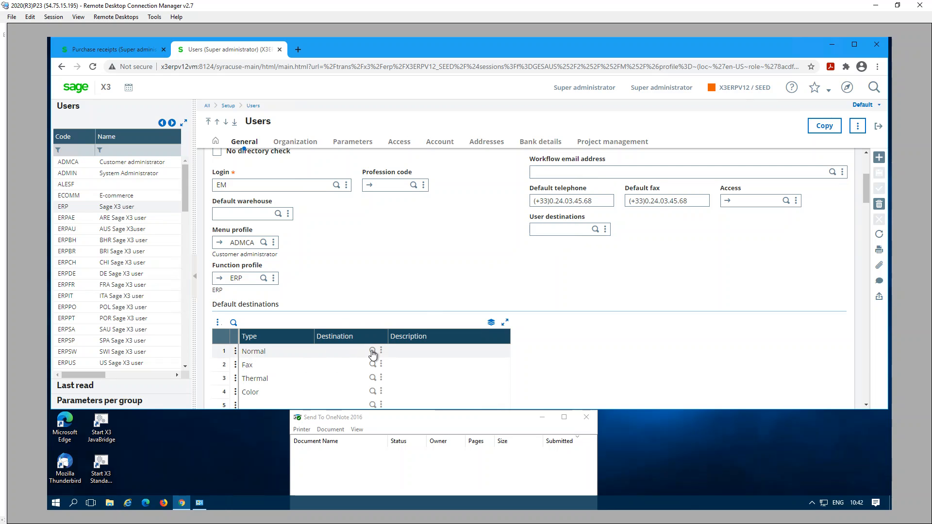
left_click(372, 351)
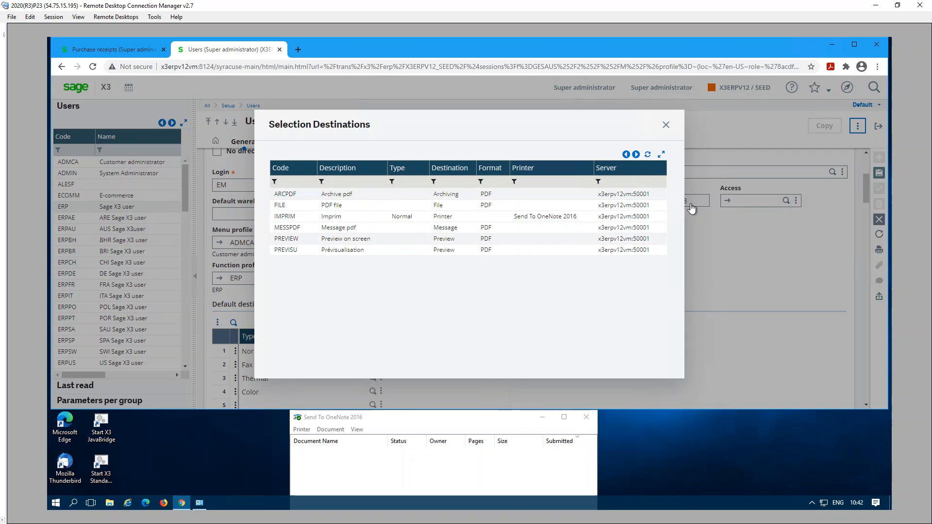
left_click(665, 125)
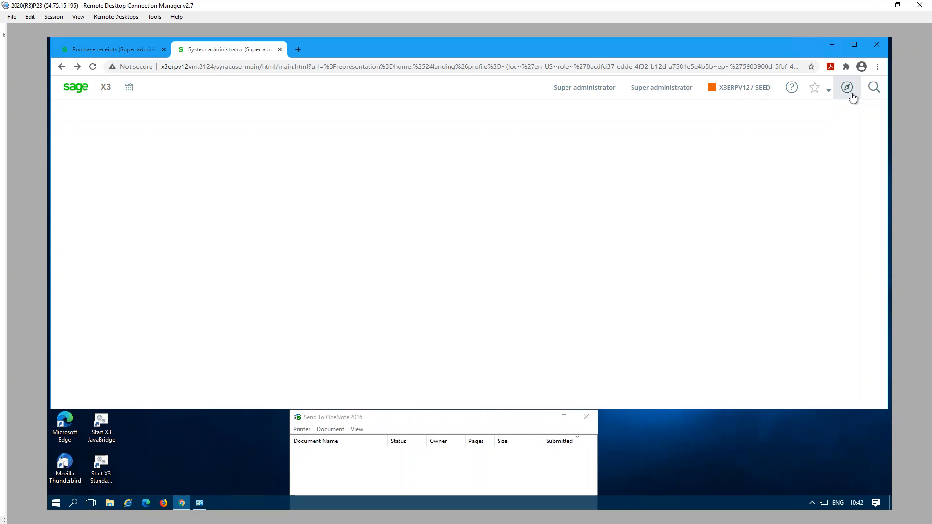
Open ADCs > Define the destination with empty fields, then close it
left_click(846, 87)
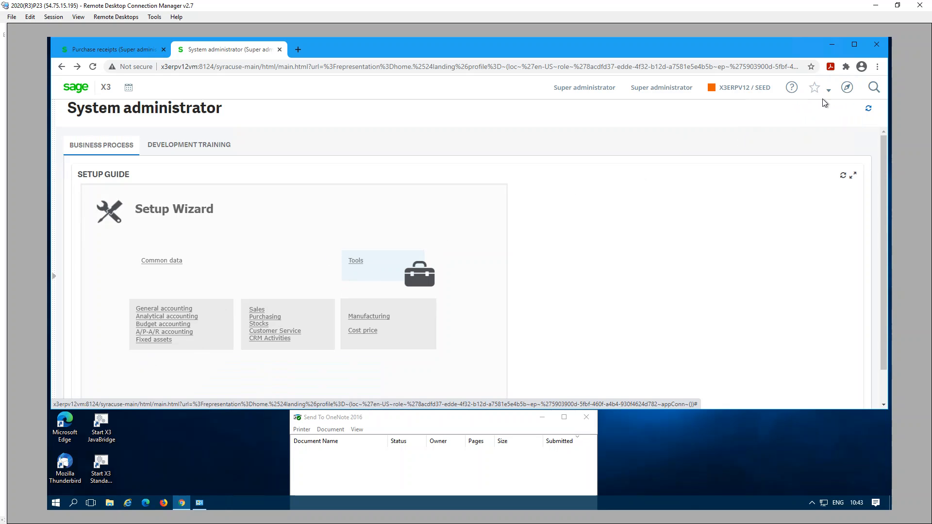
left_click(106, 88)
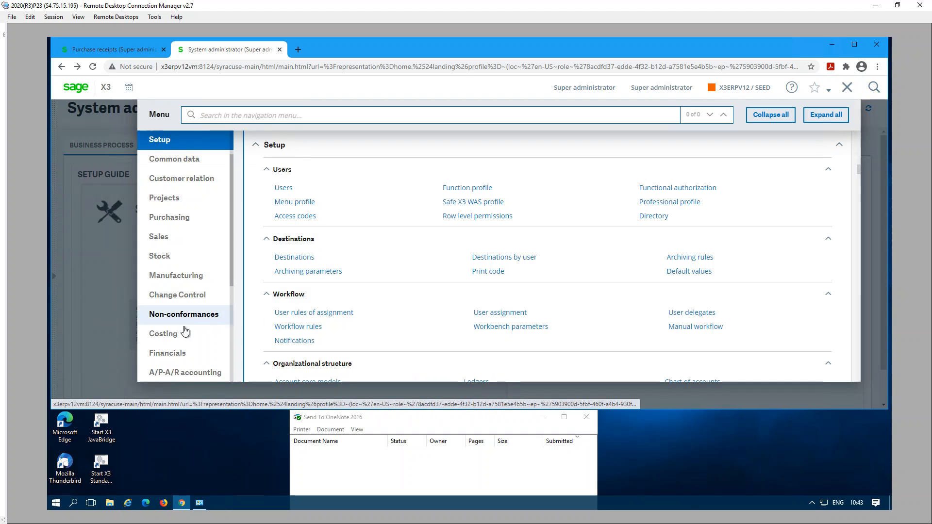
left_click(159, 269)
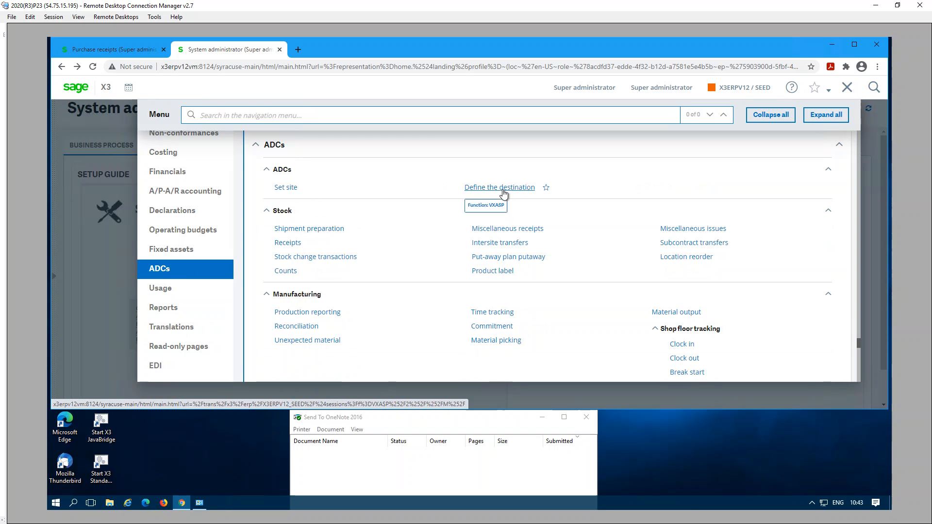
left_click(499, 187)
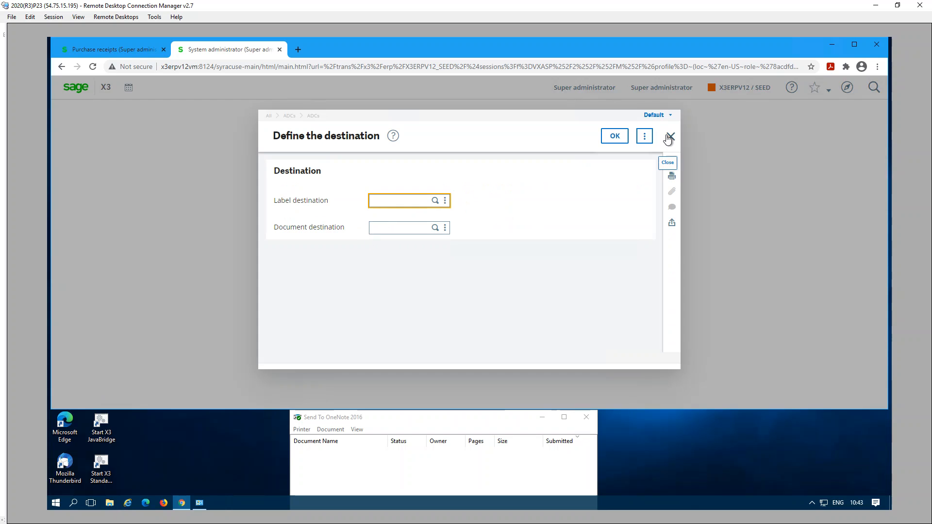
left_click(669, 136)
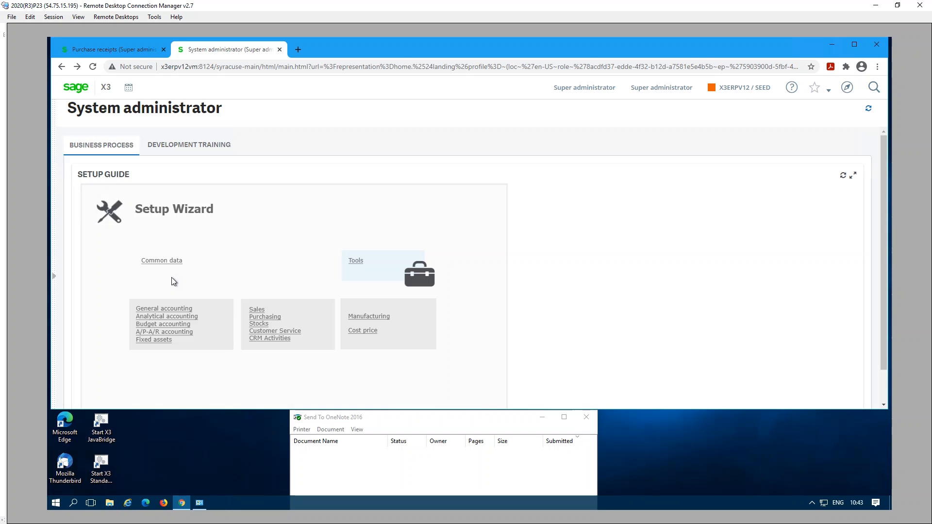
mouse_move(163, 297)
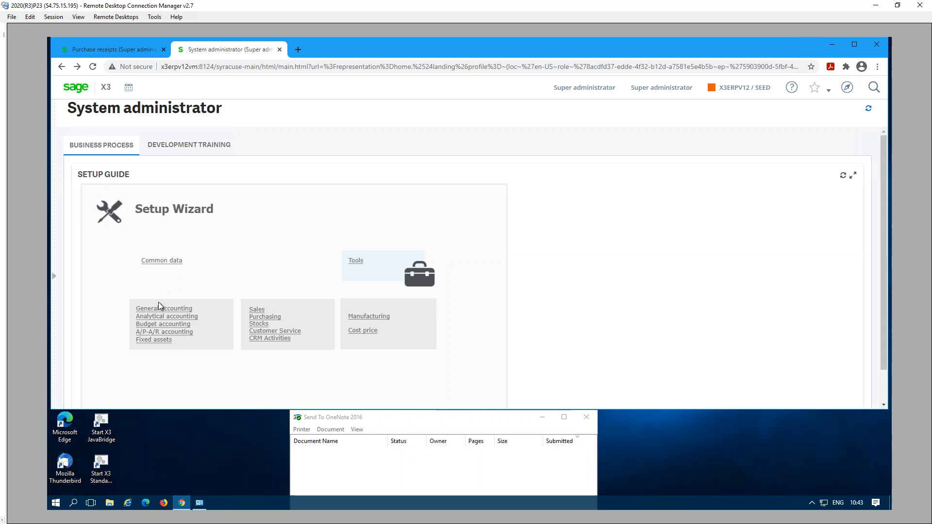
mouse_move(149, 313)
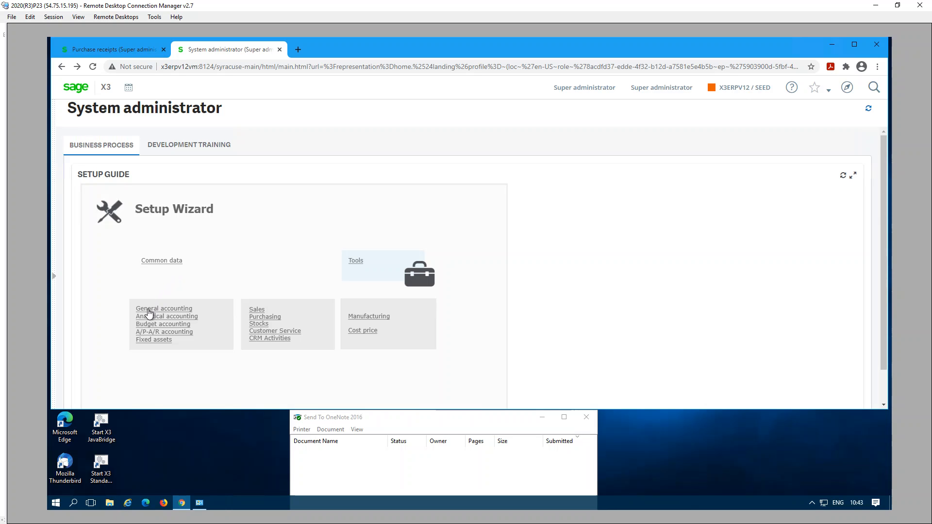
mouse_move(137, 320)
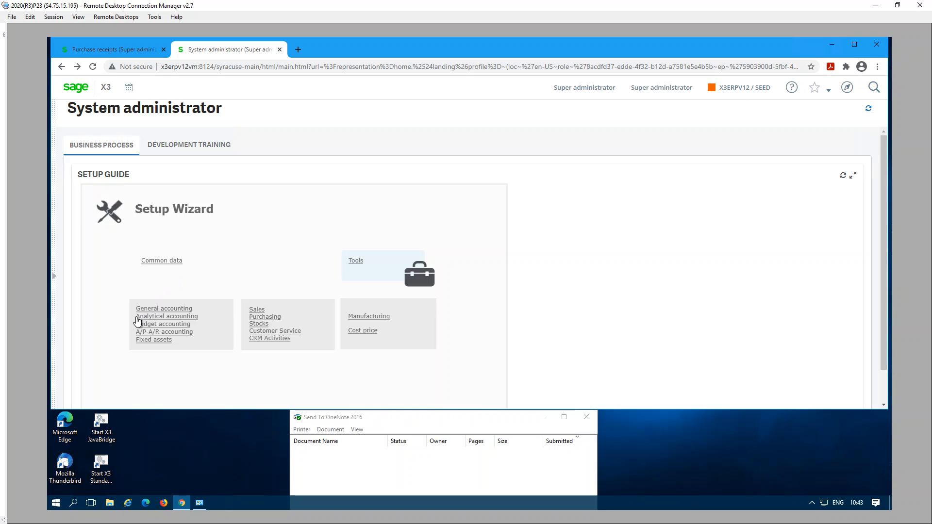
mouse_move(137, 321)
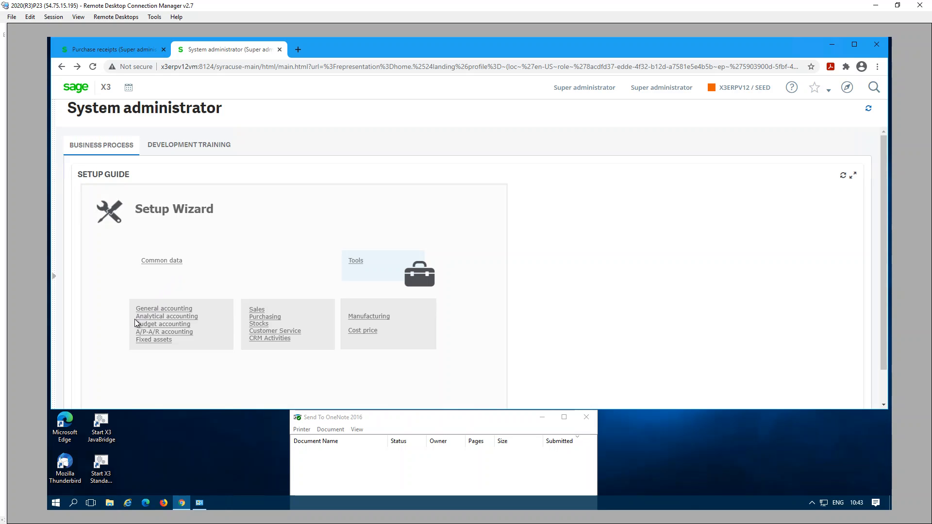
mouse_move(132, 323)
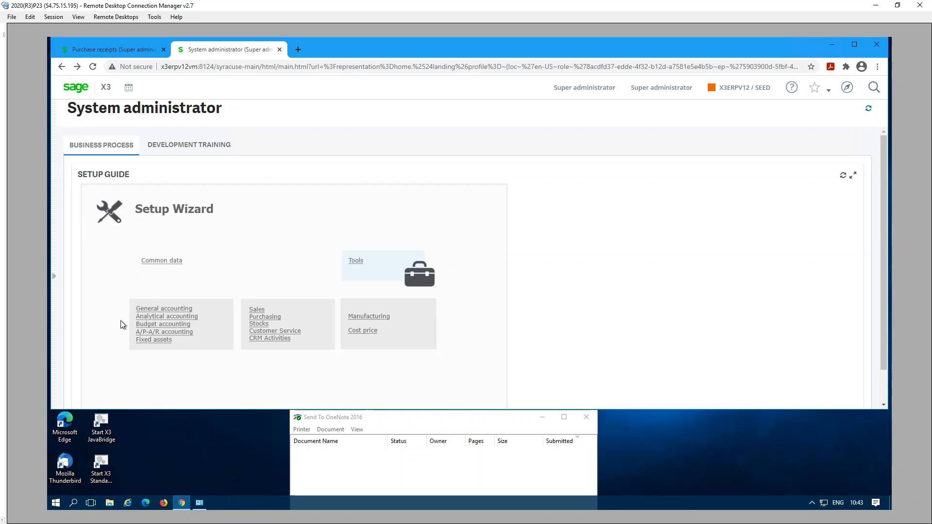
mouse_move(367, 457)
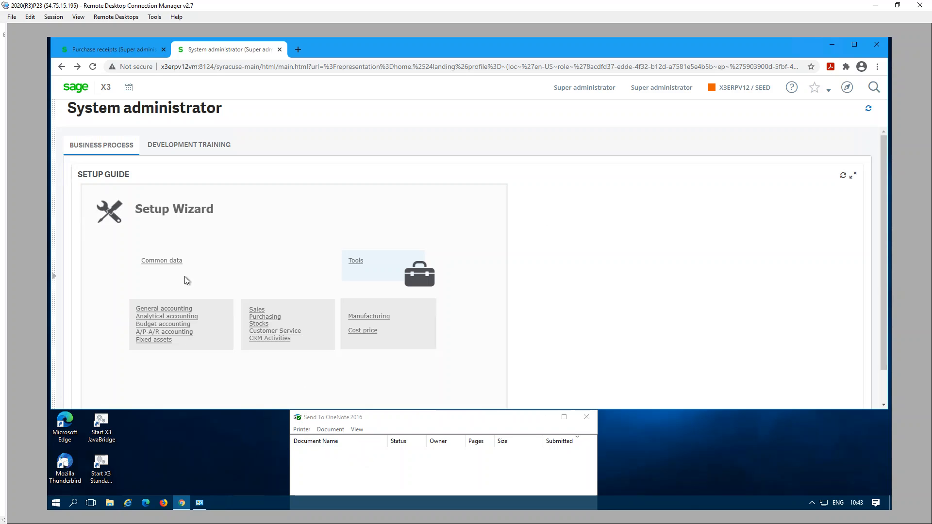
mouse_move(847, 87)
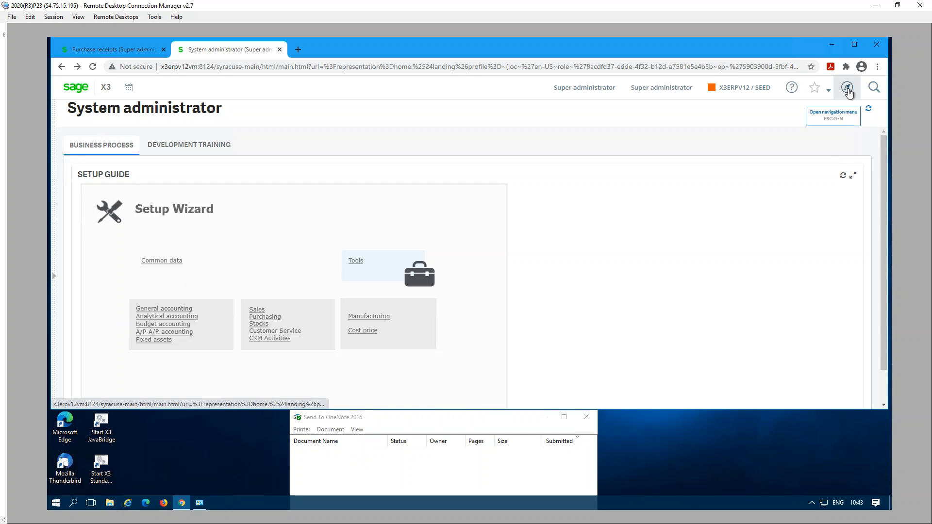
Open Setup > Purchasing > Entry transactions > Receipts on the ADC transaction
left_click(848, 87)
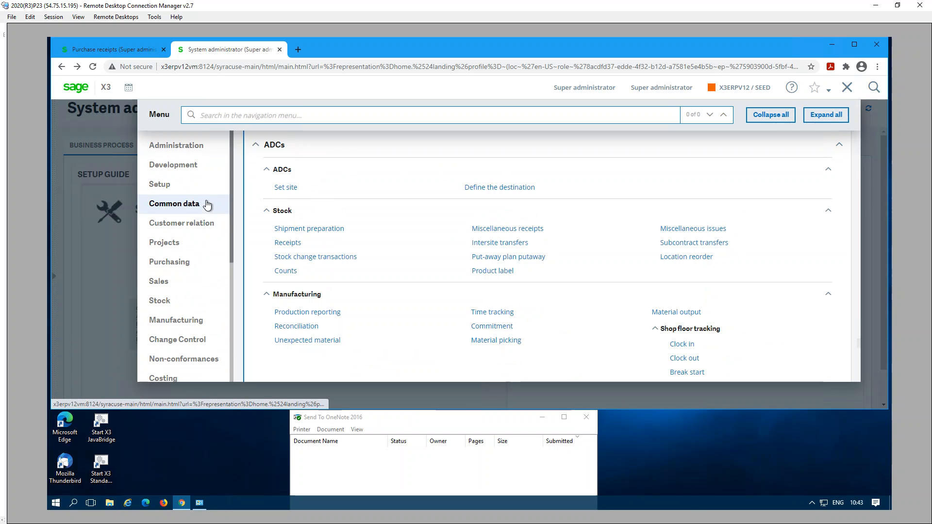
left_click(159, 184)
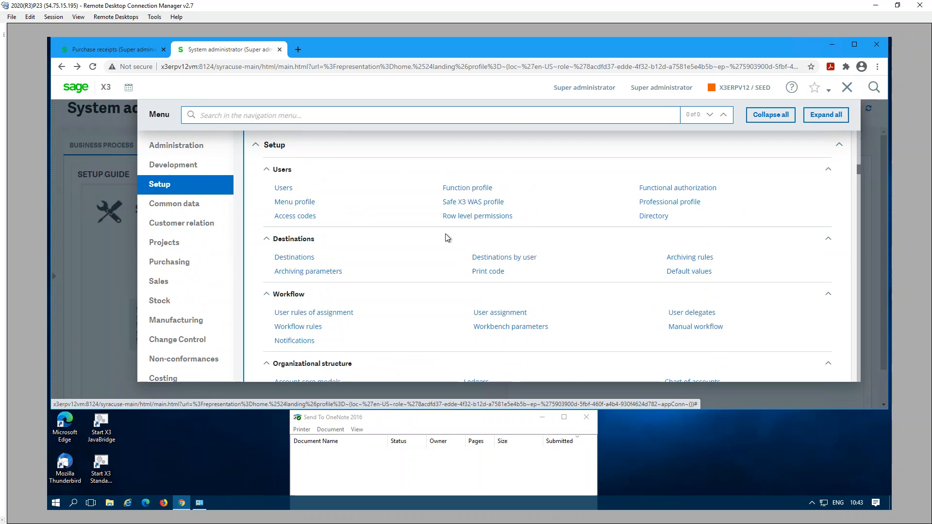
scroll("down", 3)
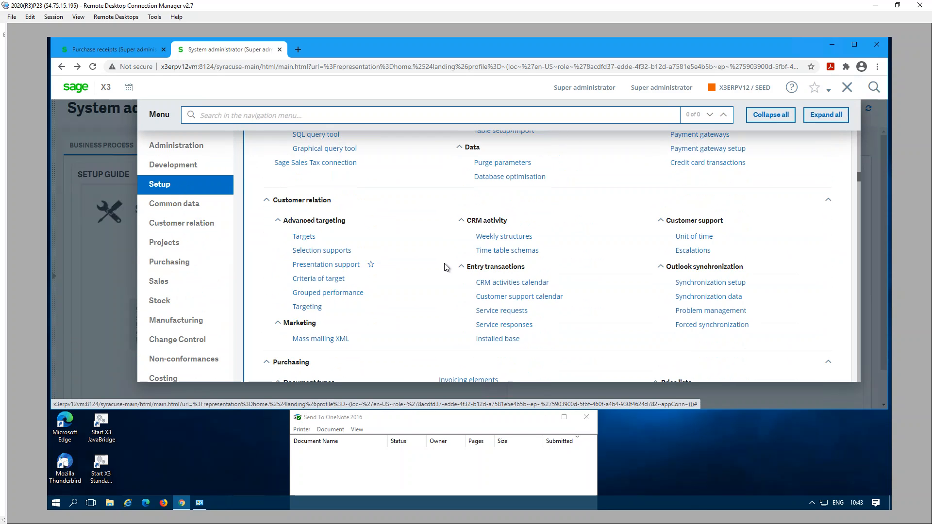
scroll("down", 3)
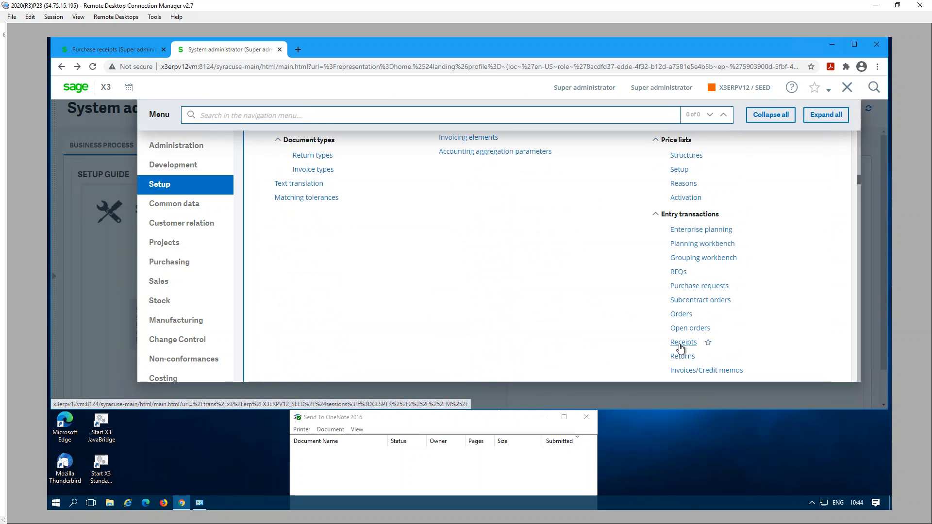
left_click(683, 342)
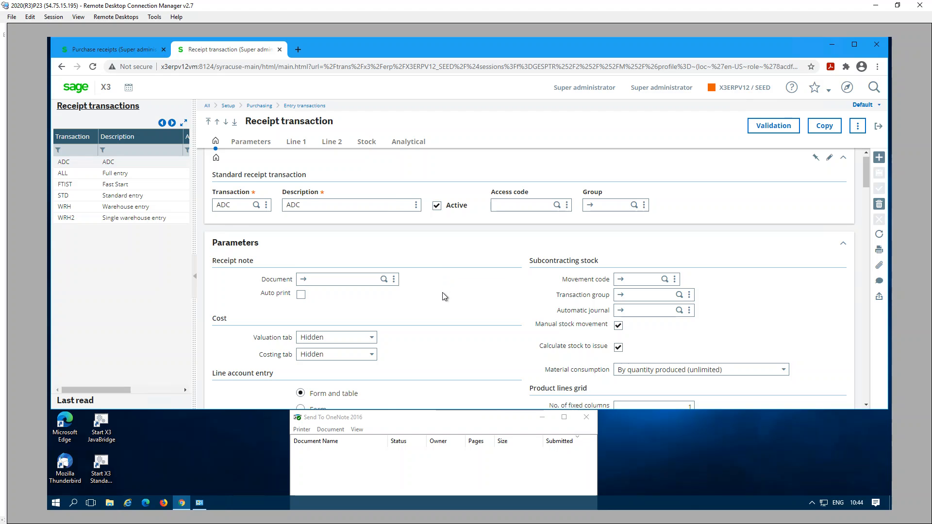
Keep the ADC receipt transaction's Stock-tab Printing option set to Stock label
scroll("down", 3)
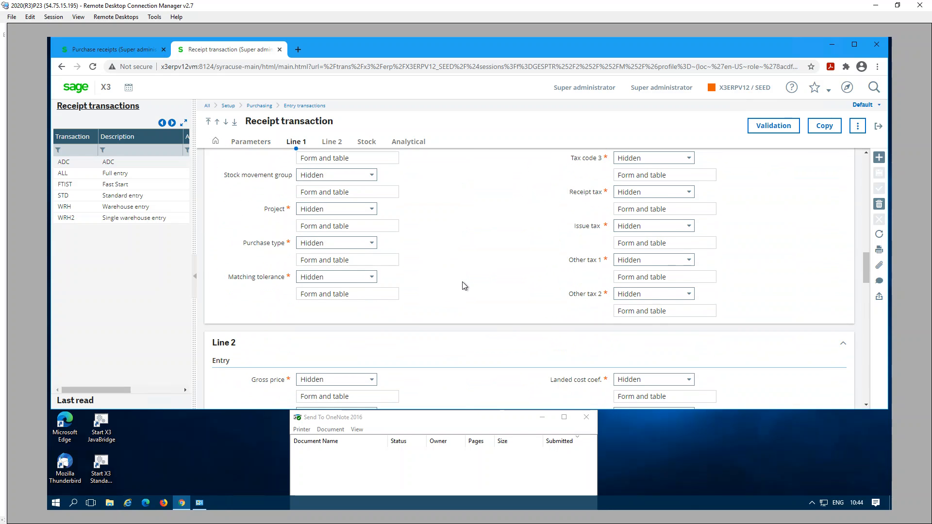
left_click(331, 142)
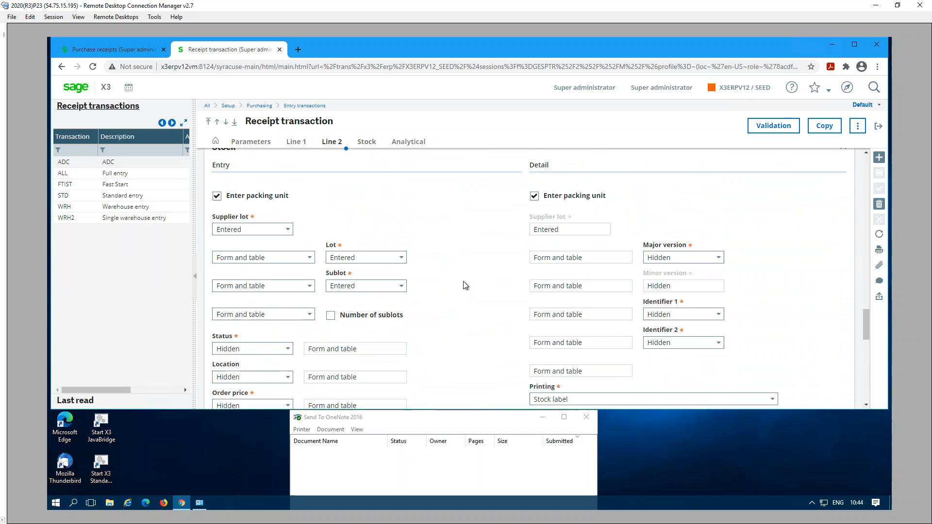
scroll("down", 3)
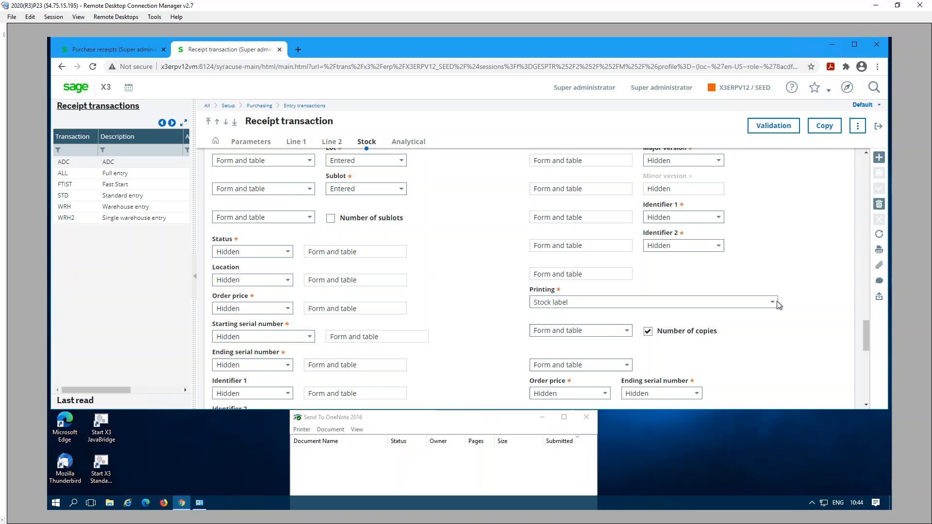
left_click(652, 301)
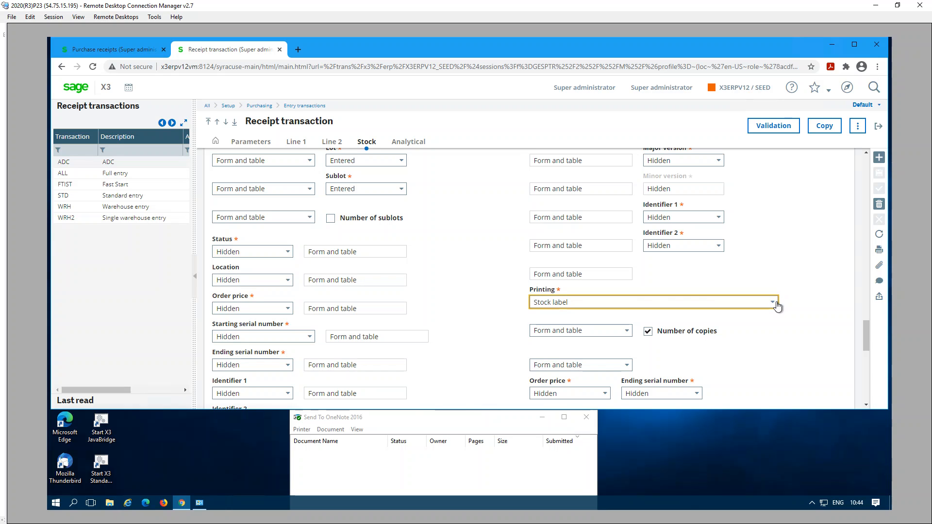
left_click(773, 302)
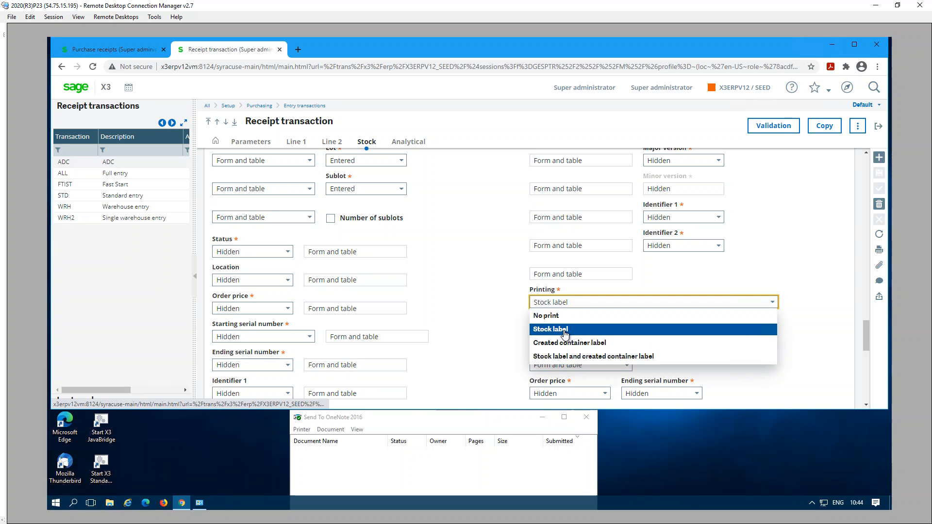
left_click(550, 329)
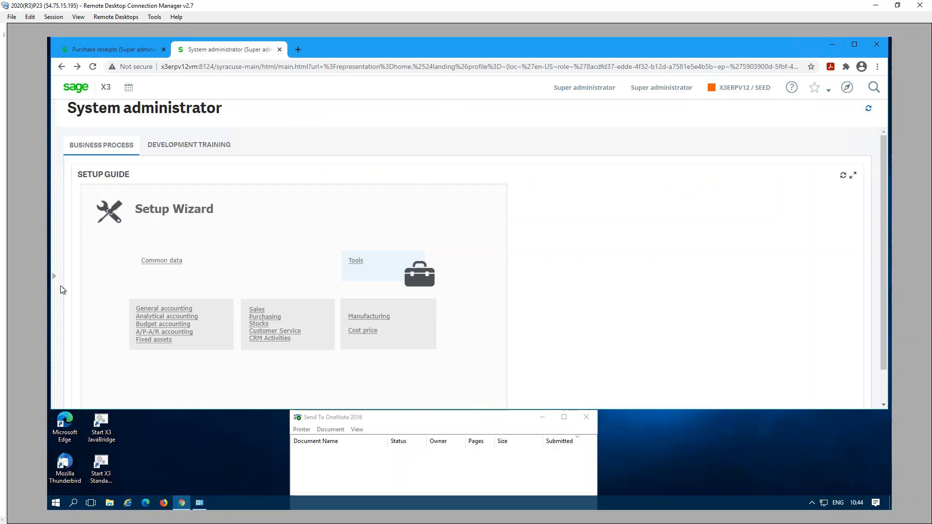
mouse_move(847, 87)
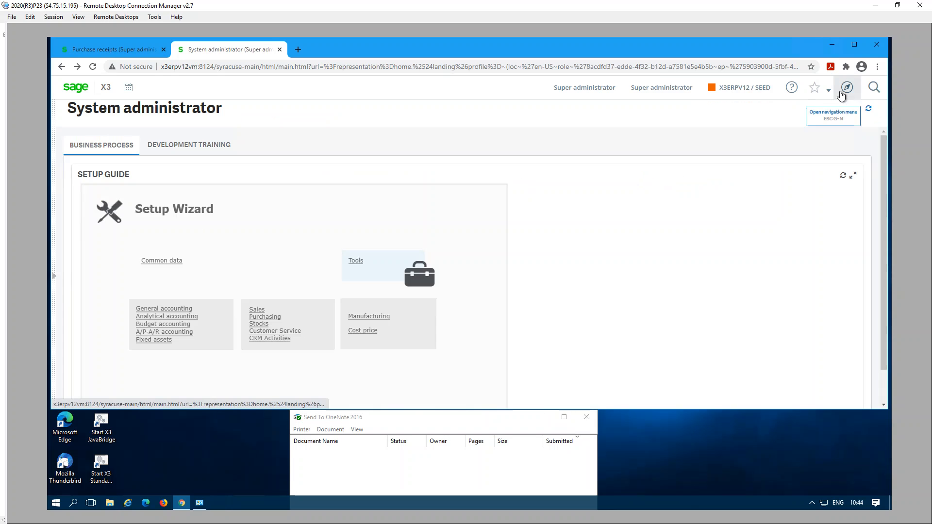
Open product BMS113 in Products and confirm its Units of measure show STK label ETIQ01
left_click(846, 88)
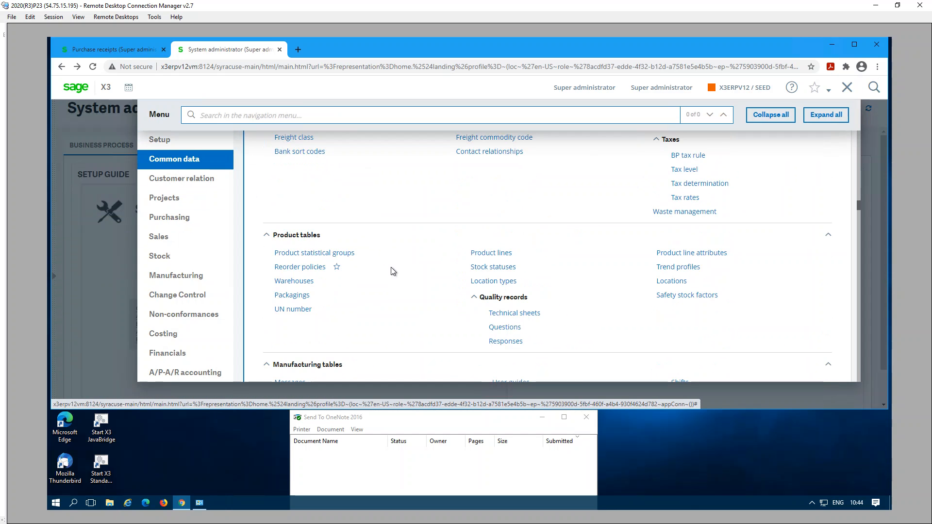
scroll("down", 3)
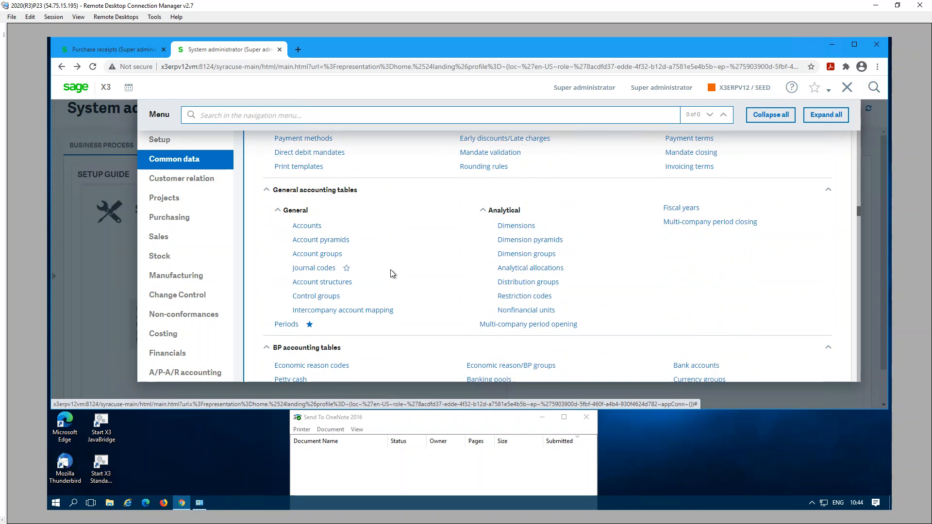
scroll("down", 3)
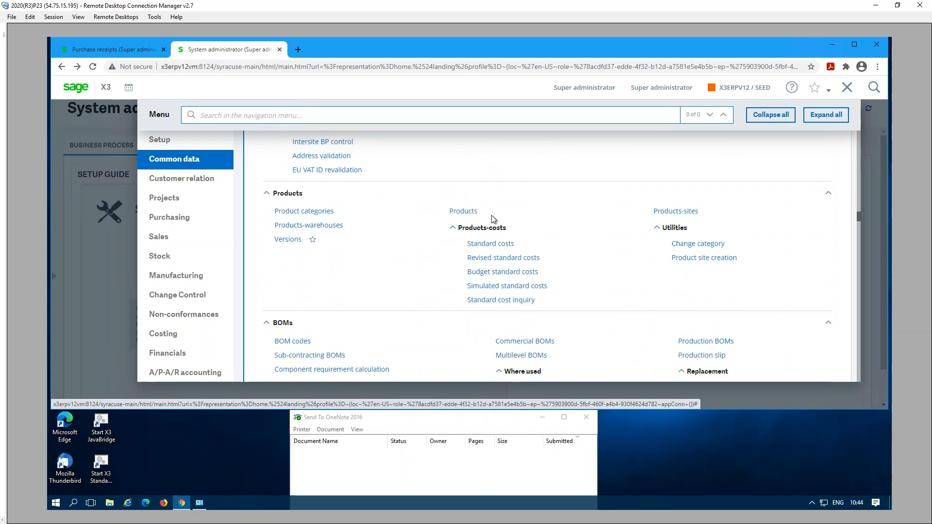
left_click(463, 211)
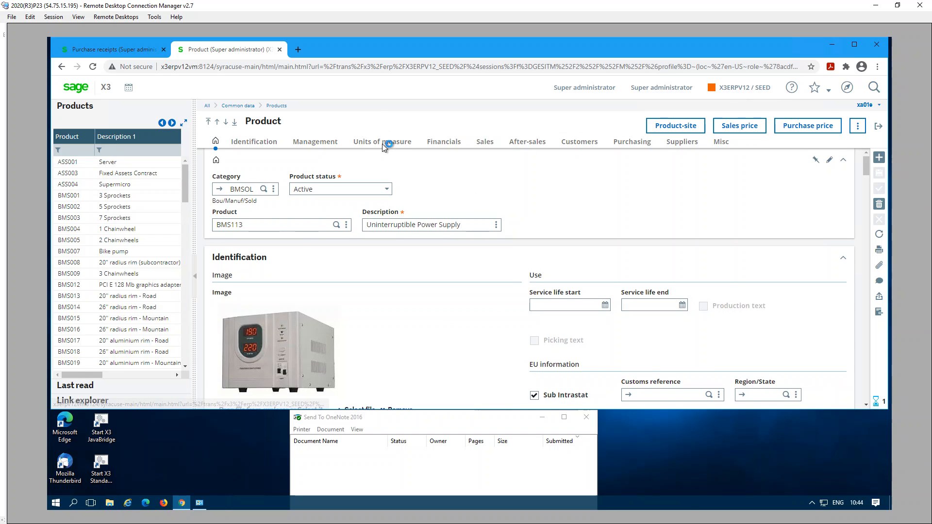
left_click(382, 141)
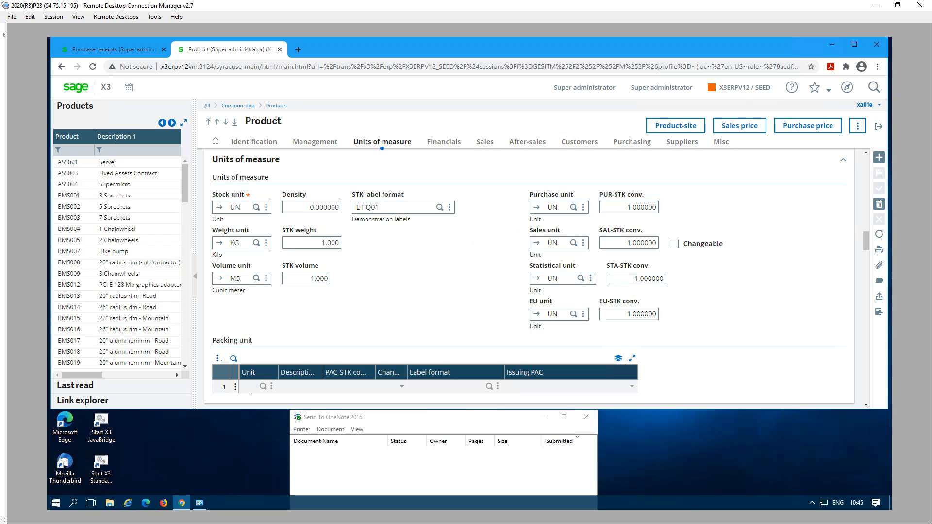
mouse_move(333, 323)
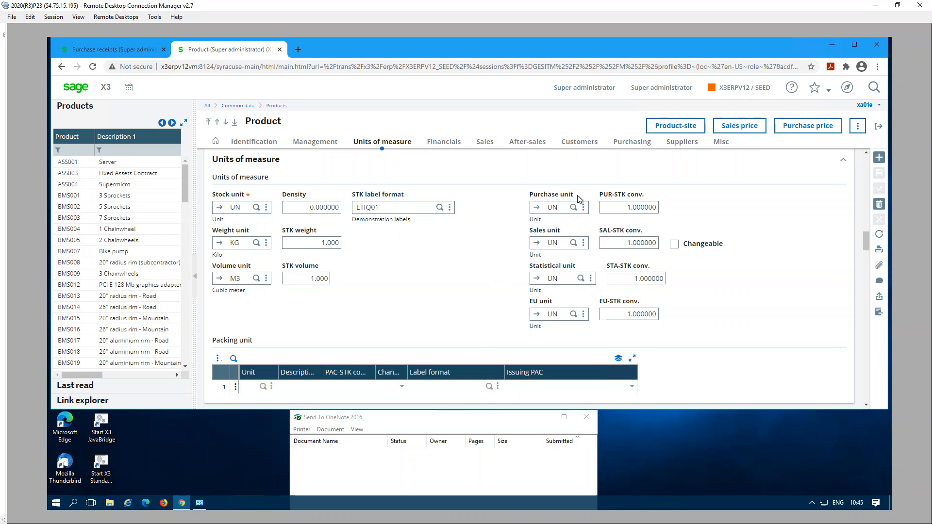
mouse_move(579, 200)
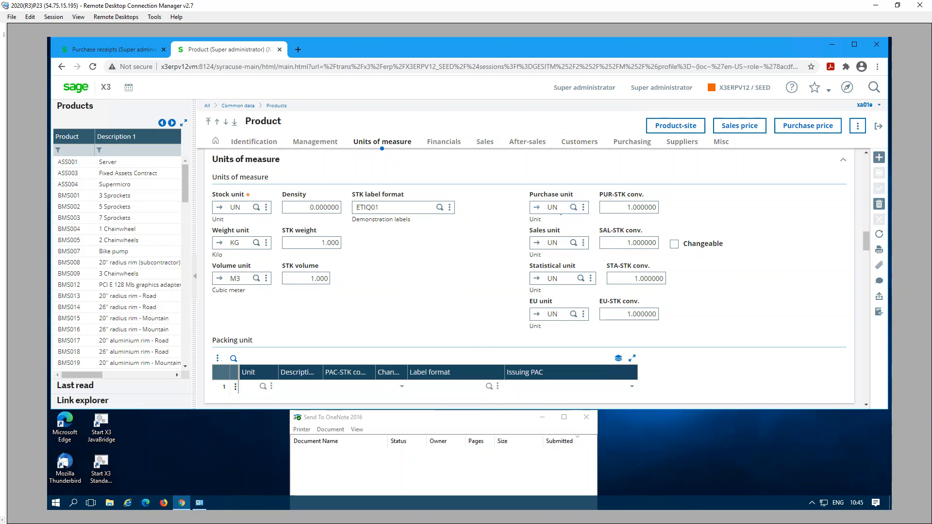
mouse_move(513, 223)
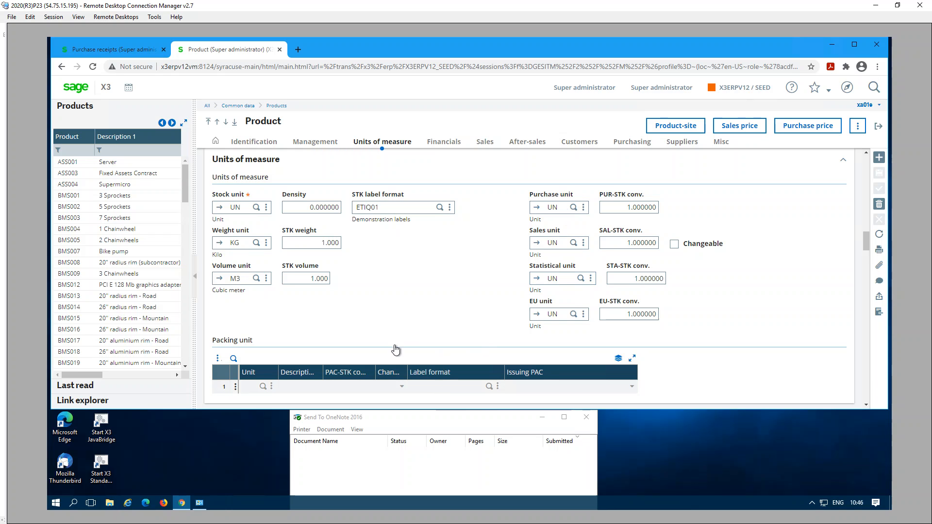
mouse_move(501, 385)
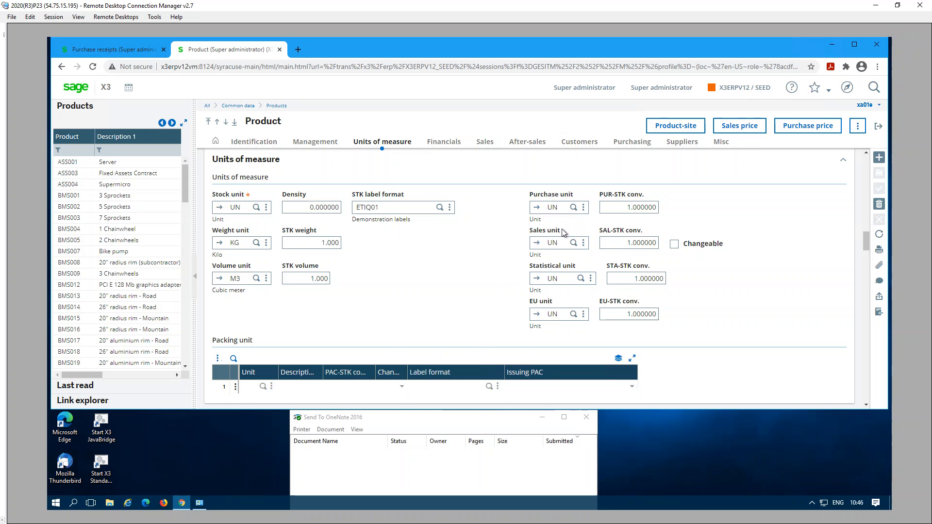
mouse_move(413, 329)
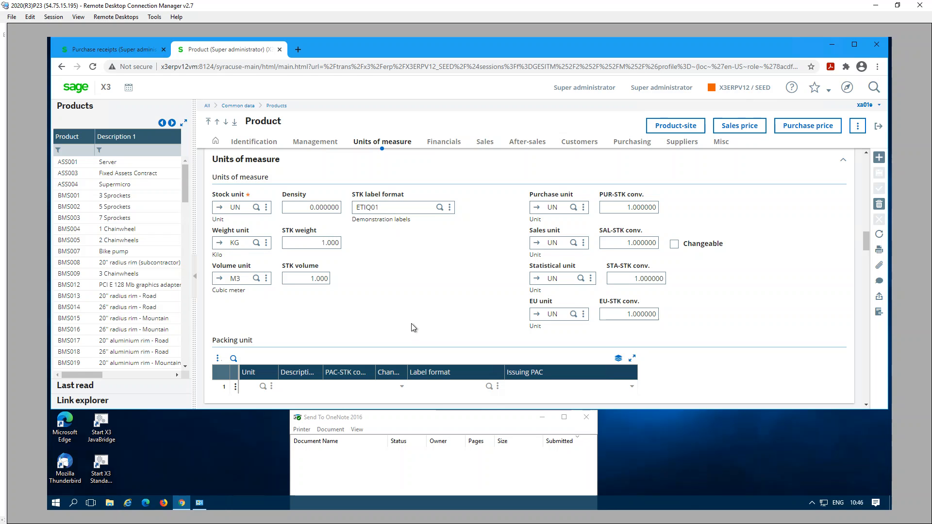
mouse_move(873, 135)
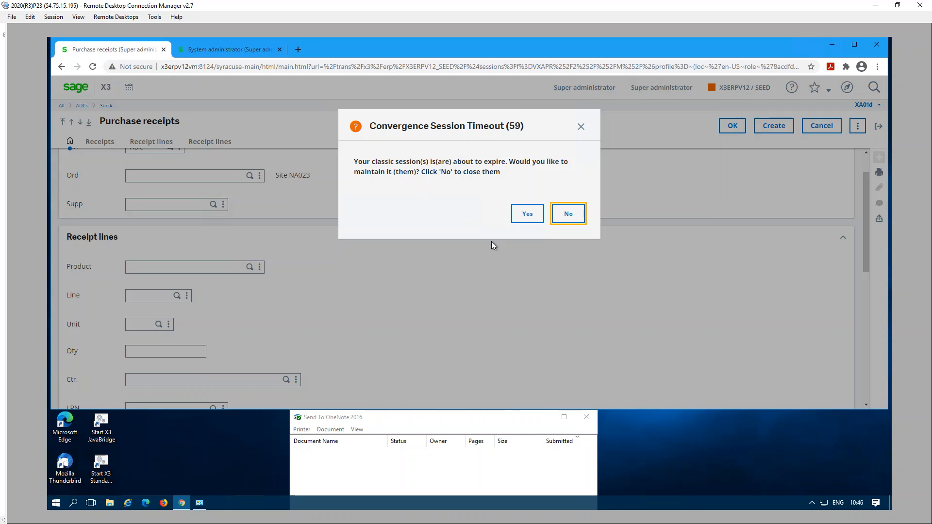
Dismiss the timeout warning and enter supplier NA009, BMS113, quantity 10, lot 778, 1 copy
left_click(567, 213)
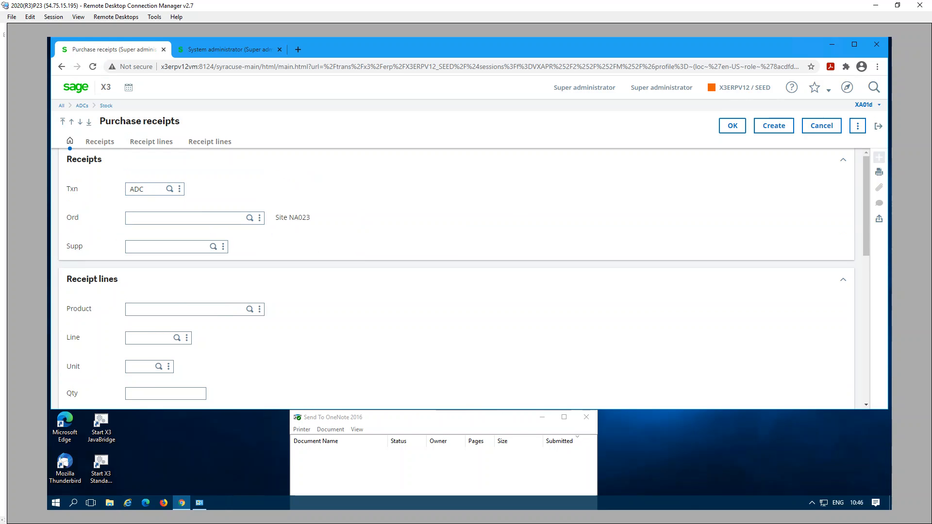
left_click(172, 246)
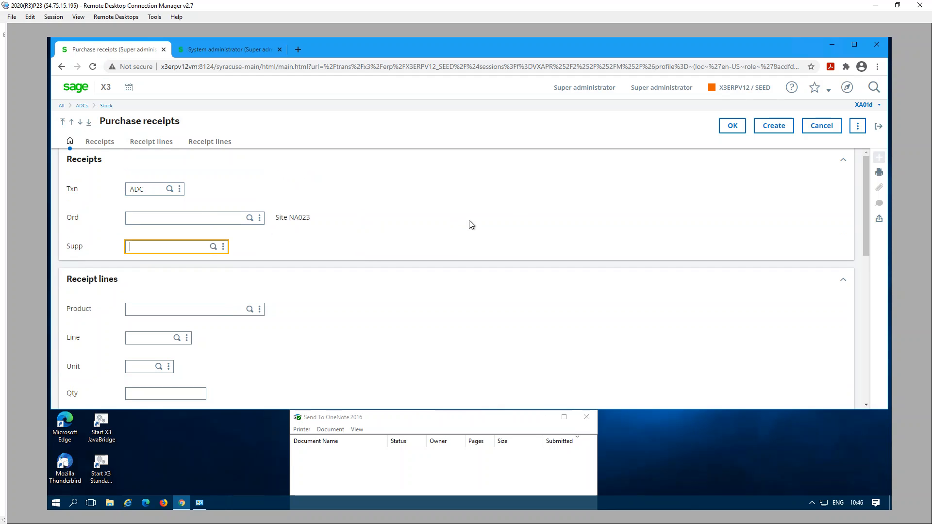
type("N")
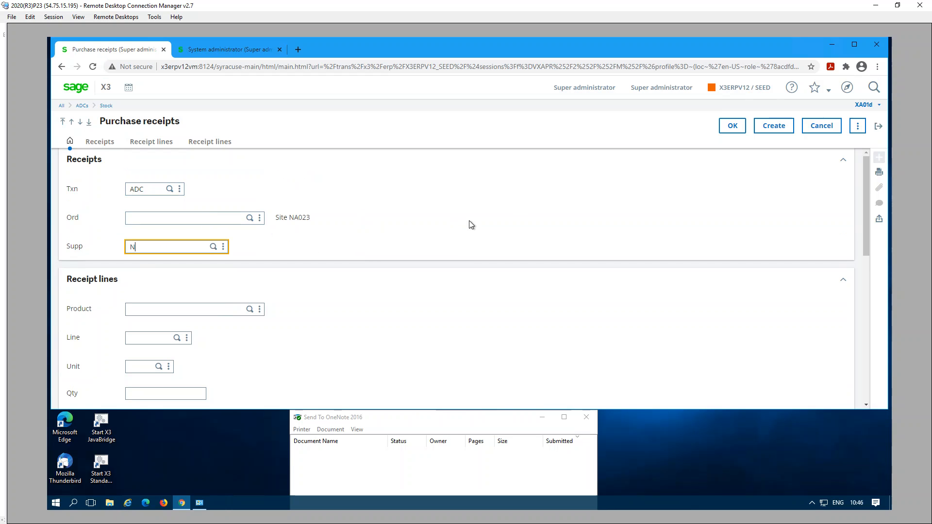
type("a00")
left_click(194, 308)
type("BMS113")
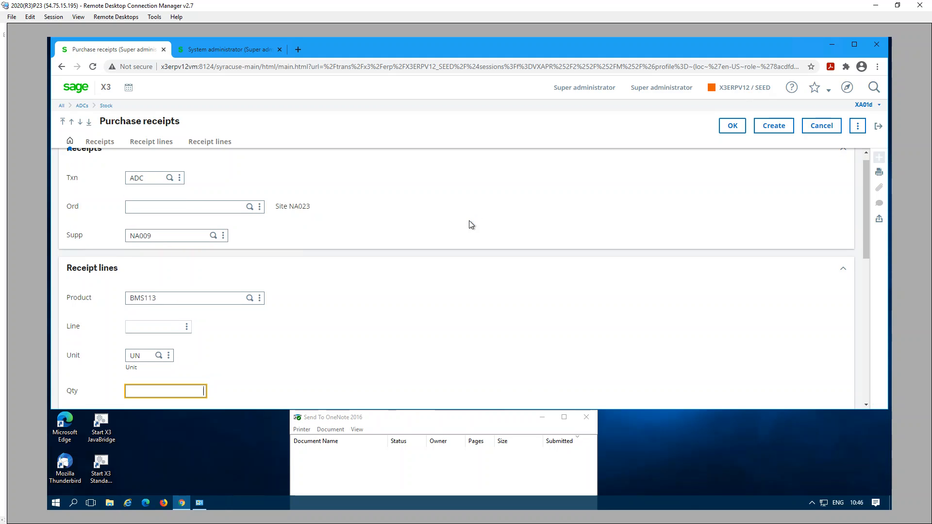
type("10")
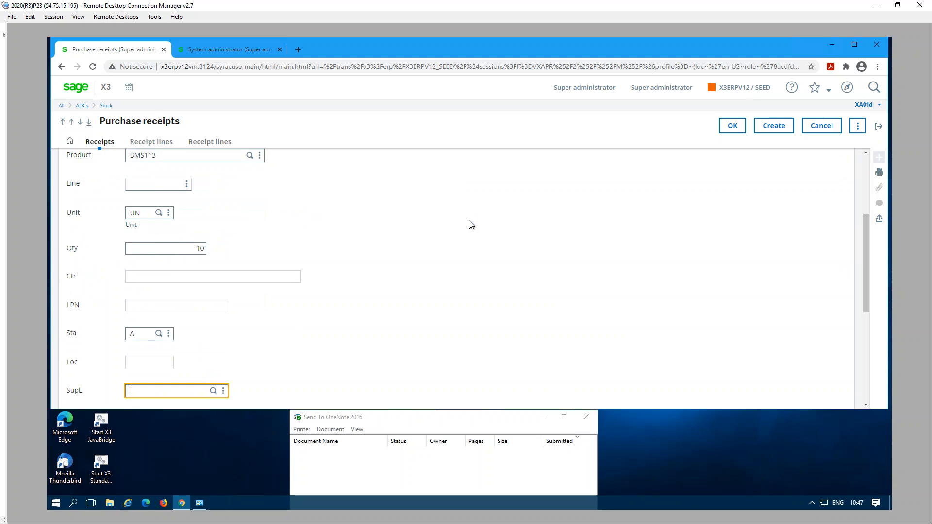
type("778")
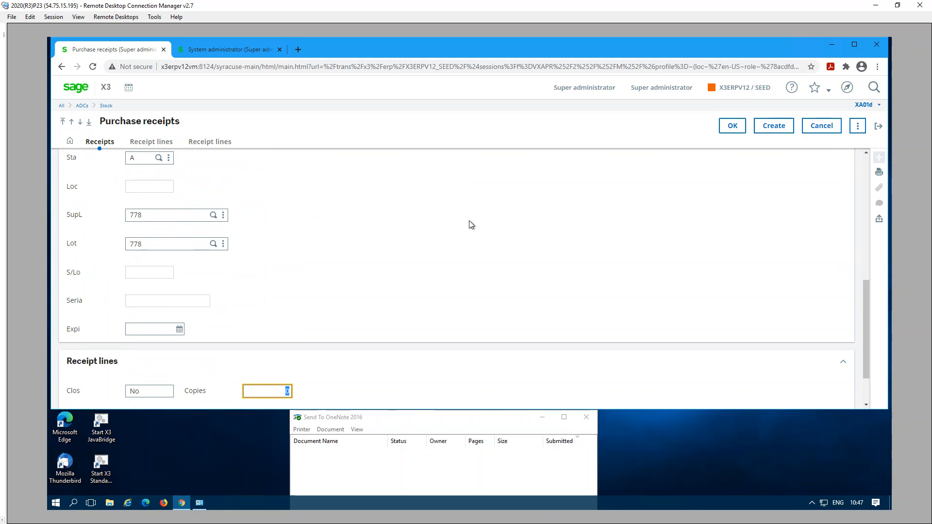
type("1")
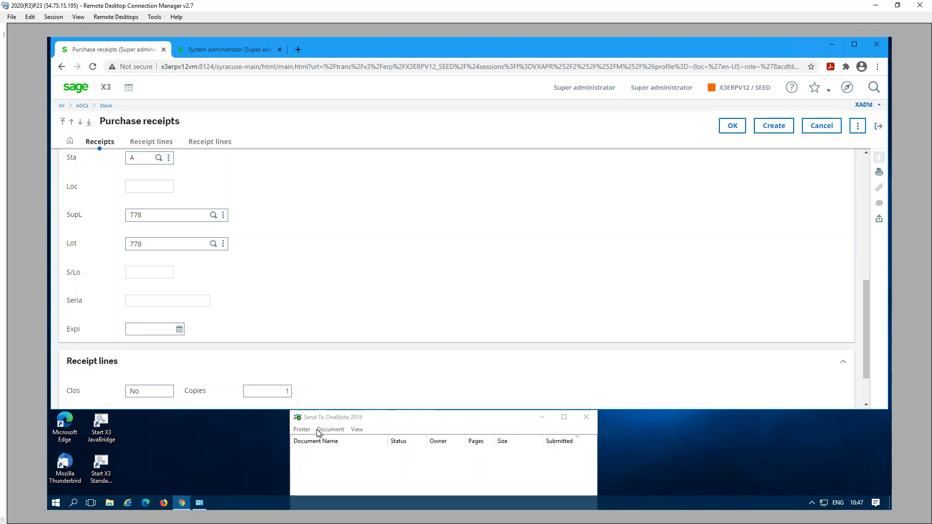
mouse_move(376, 480)
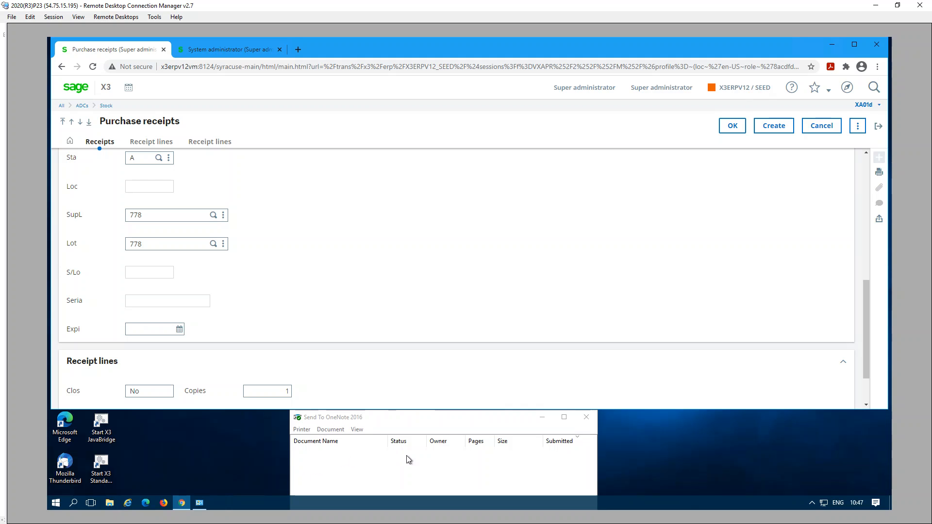
mouse_move(442, 463)
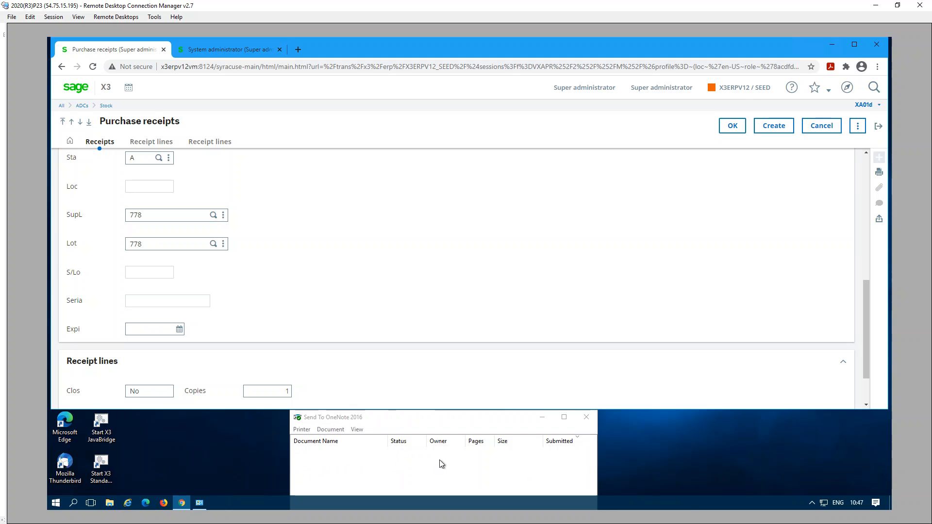
mouse_move(550, 467)
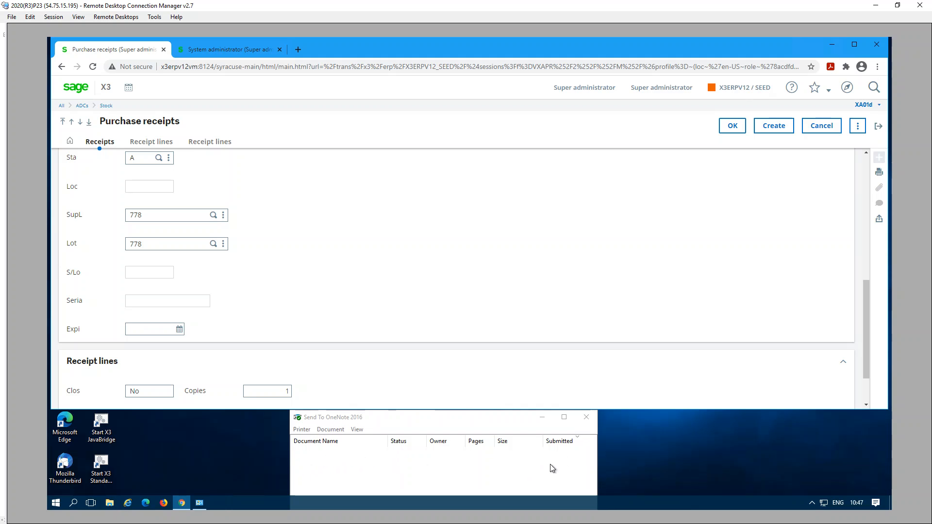
mouse_move(540, 466)
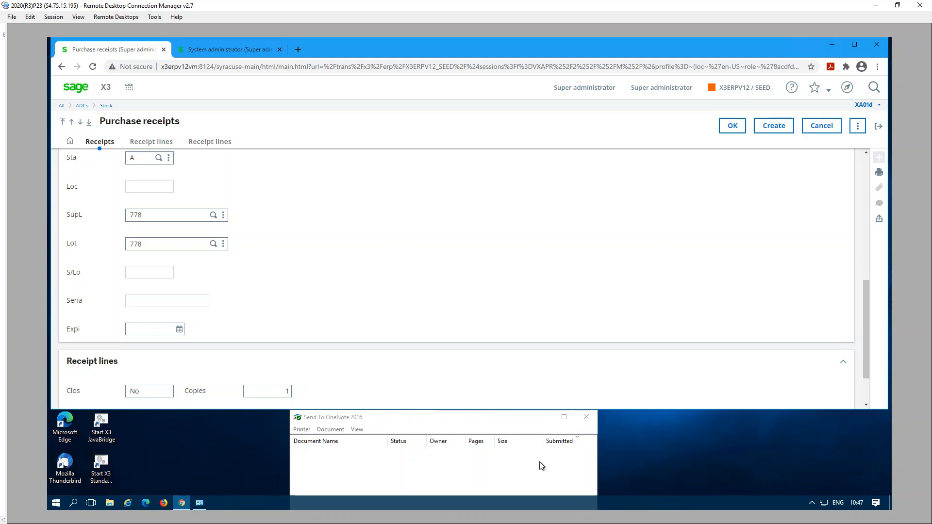
mouse_move(516, 469)
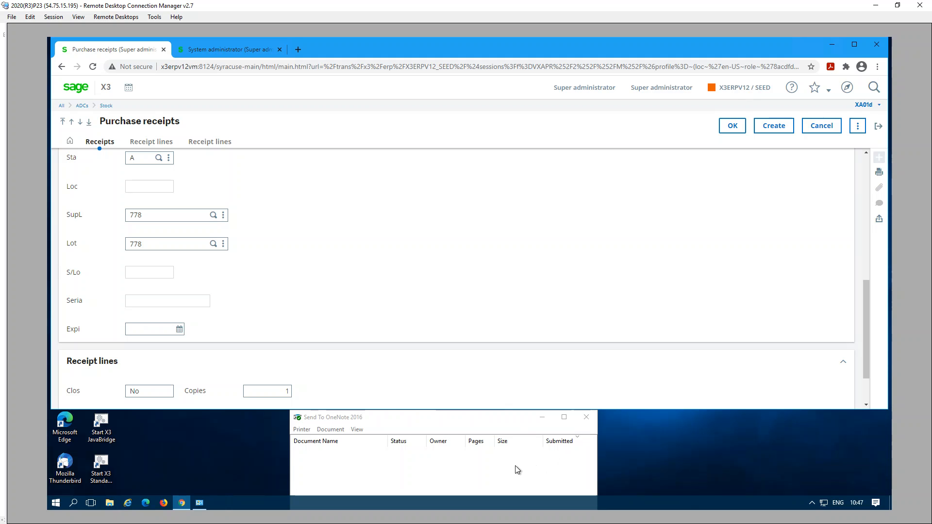
mouse_move(554, 461)
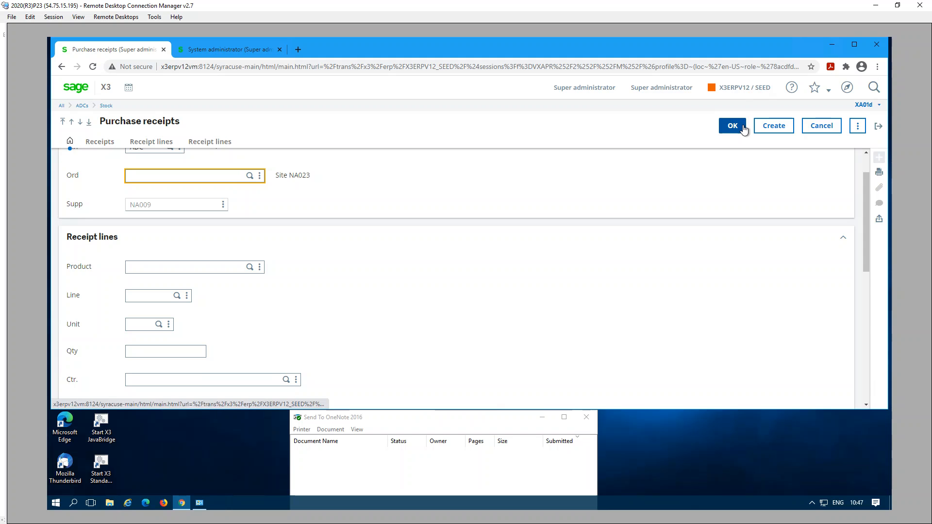
Create purchase receipt RECNA0230122 for NA009 and acknowledge the 'Created!' message
left_click(731, 125)
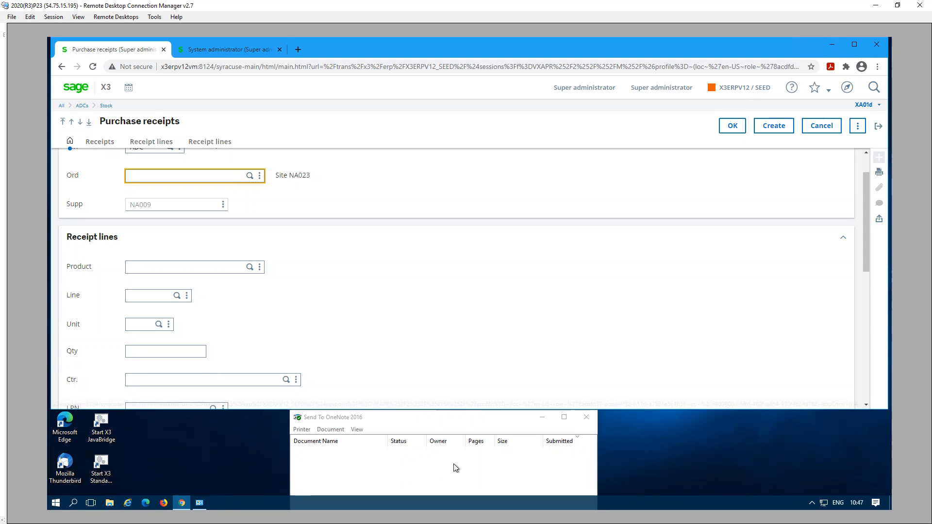
mouse_move(409, 466)
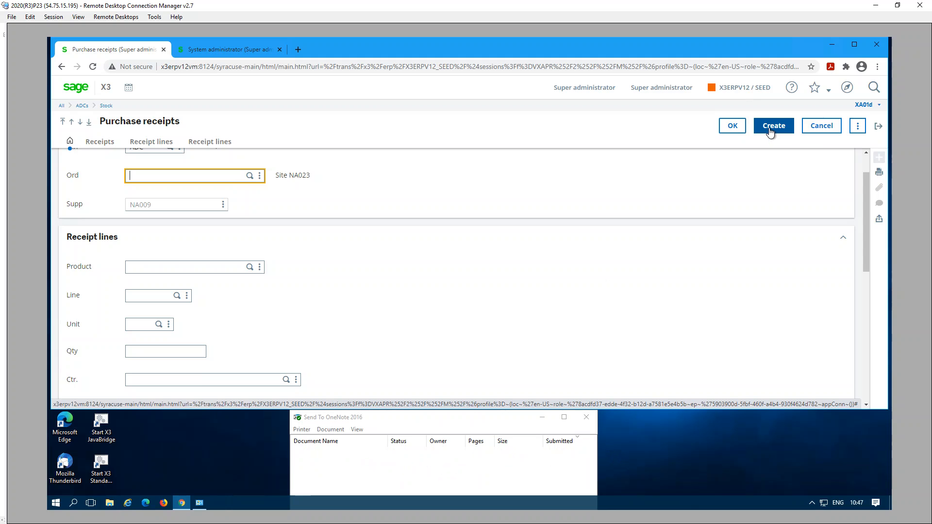
left_click(773, 126)
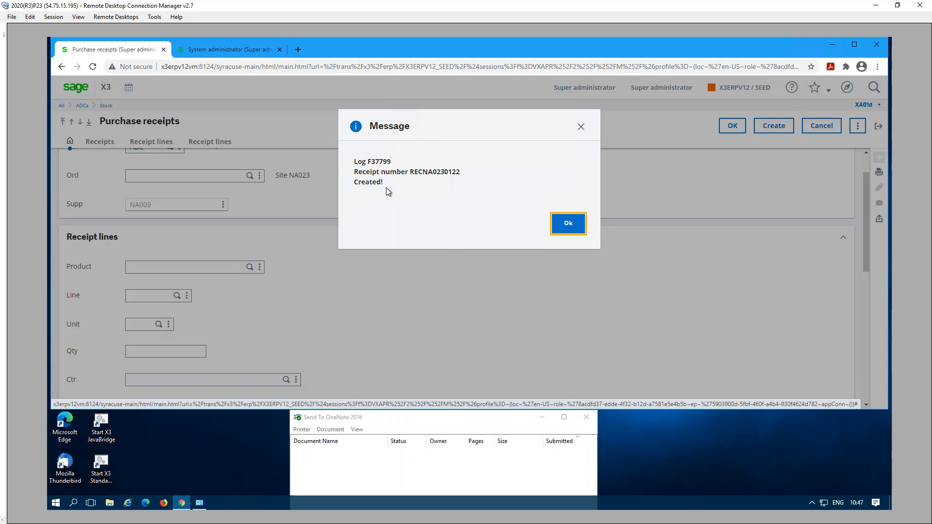
mouse_move(414, 191)
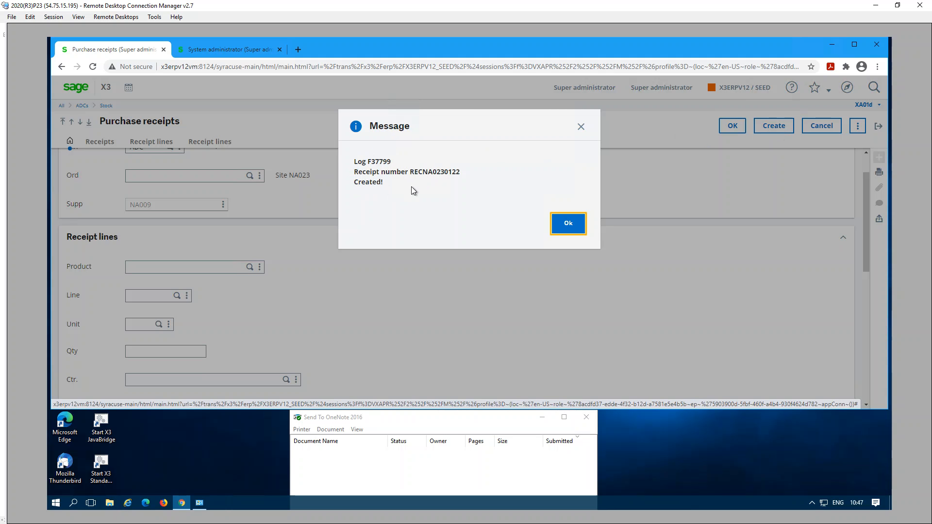
mouse_move(567, 238)
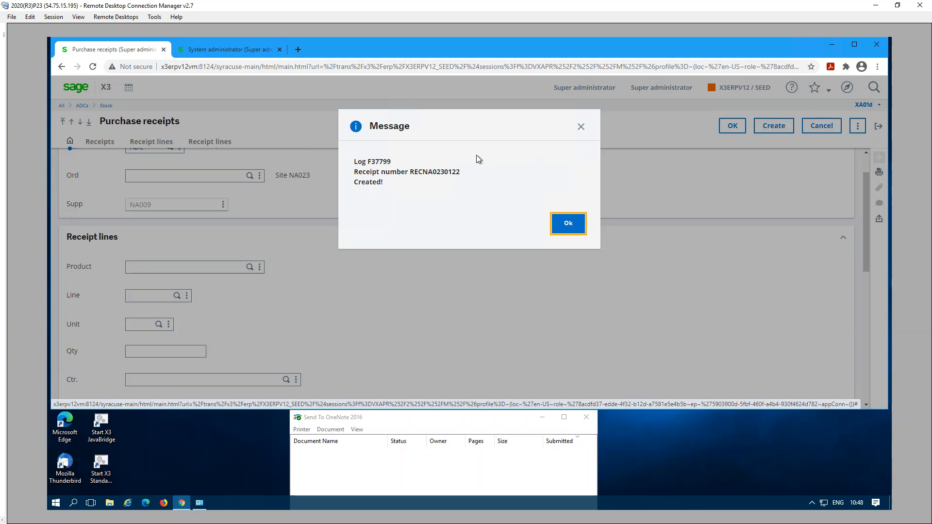
mouse_move(421, 198)
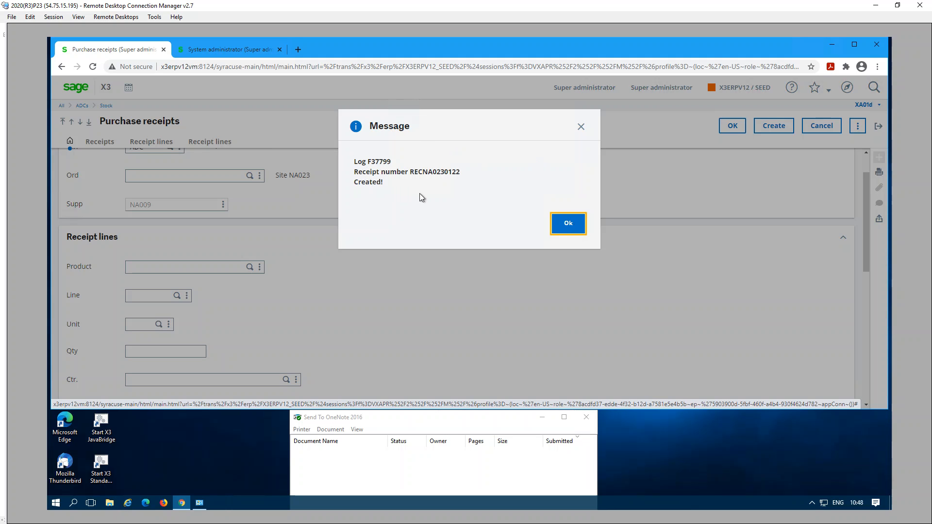
mouse_move(398, 191)
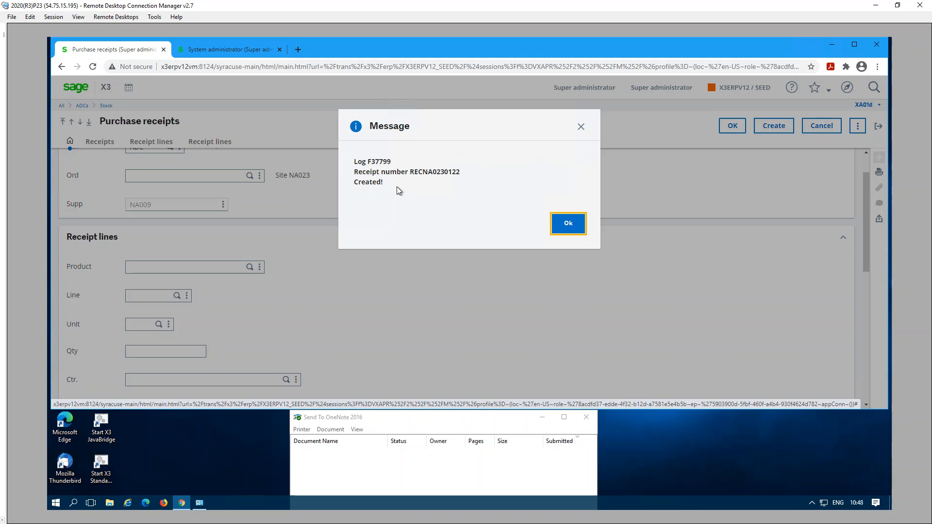
mouse_move(396, 188)
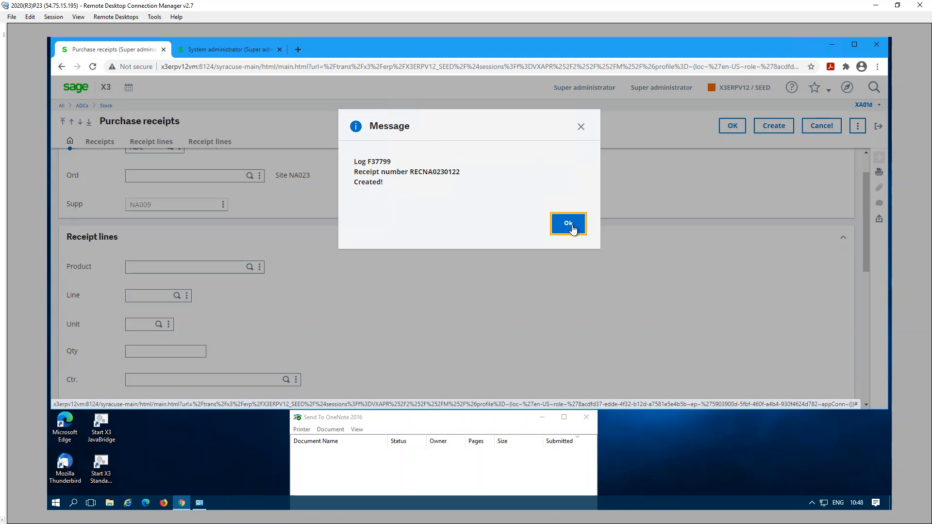
left_click(567, 225)
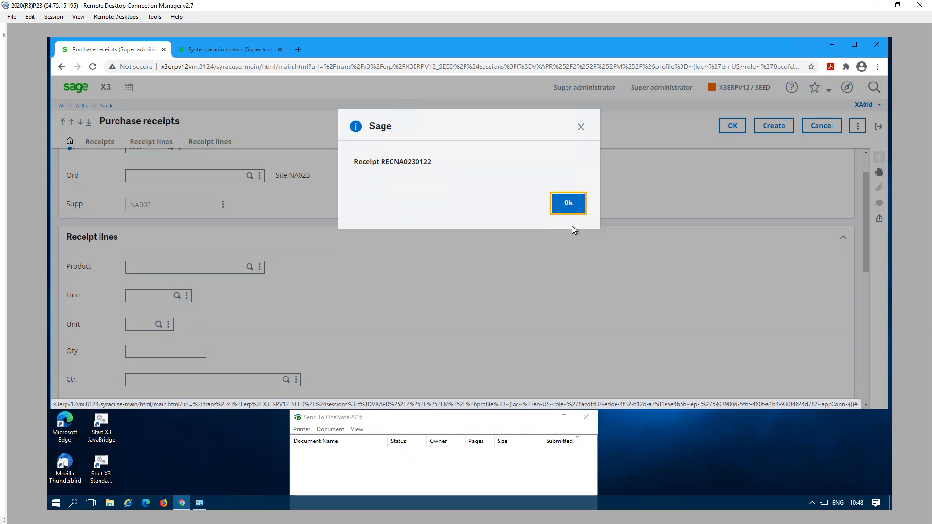
Dismiss the Receipt RECNA0230122 notice to return to a blank receipt form
left_click(567, 203)
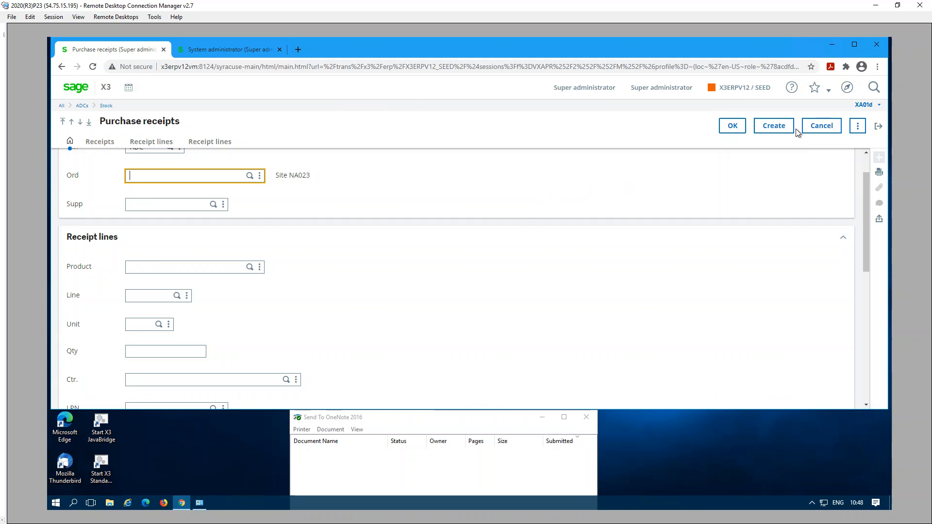
mouse_move(679, 173)
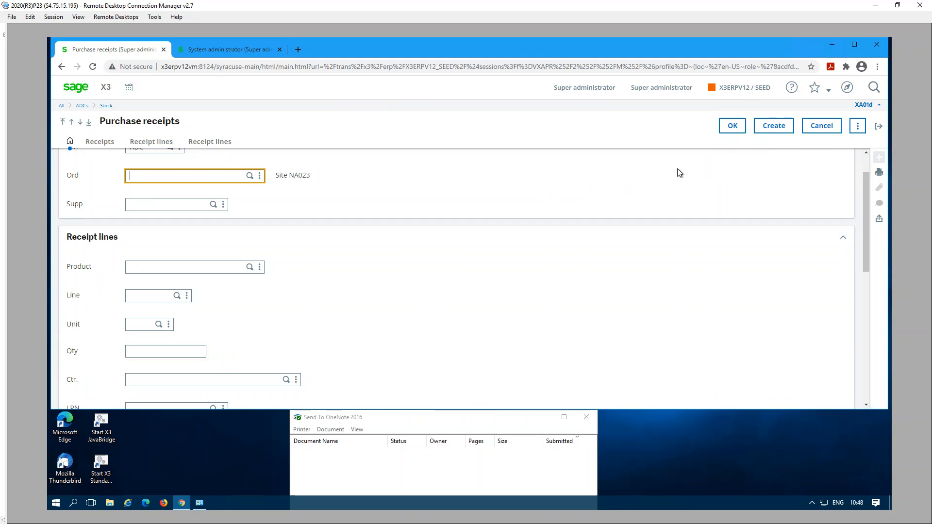
mouse_move(676, 172)
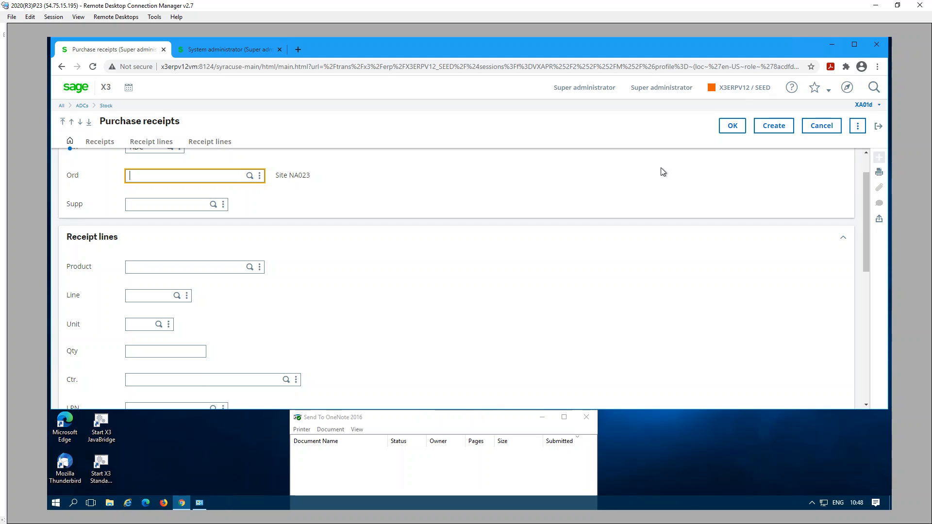
mouse_move(654, 181)
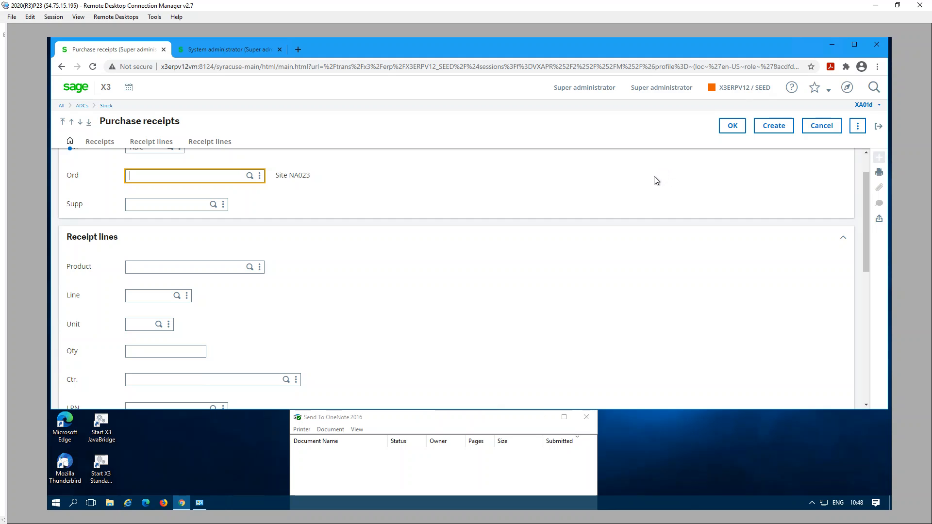
mouse_move(649, 186)
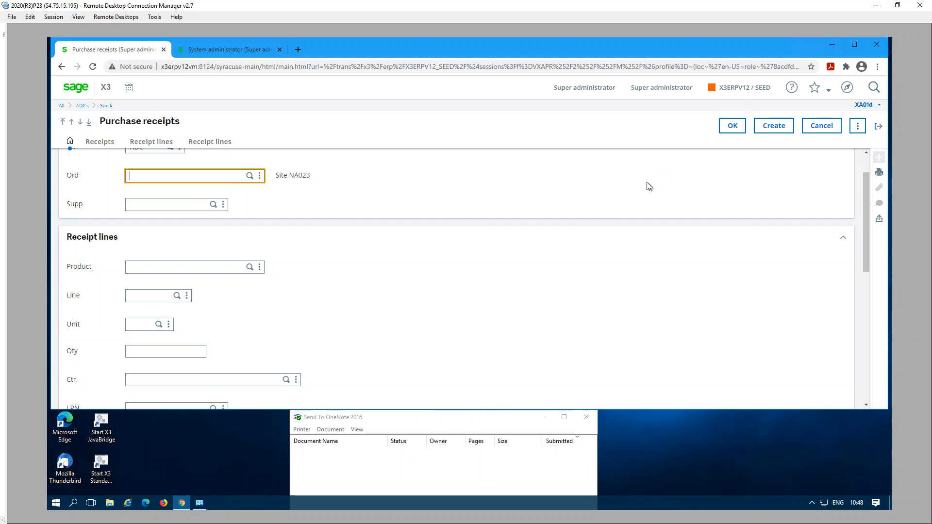